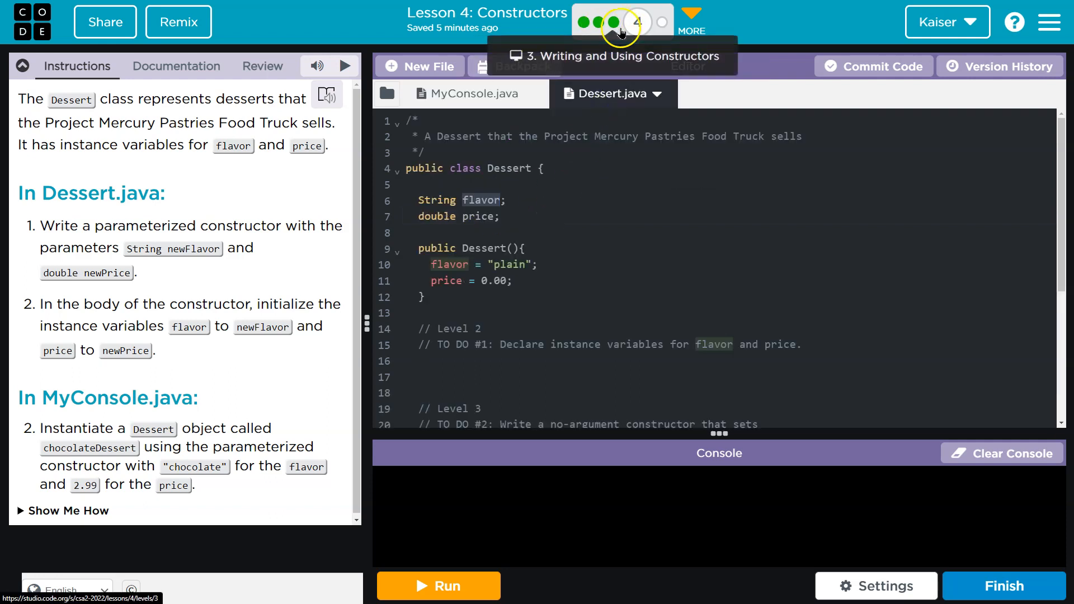
Step: Review MyConsole.java's main method and the instructions on the parameterized constructor with newPrice
{"action": "left_click", "coordinate": [468, 94]}
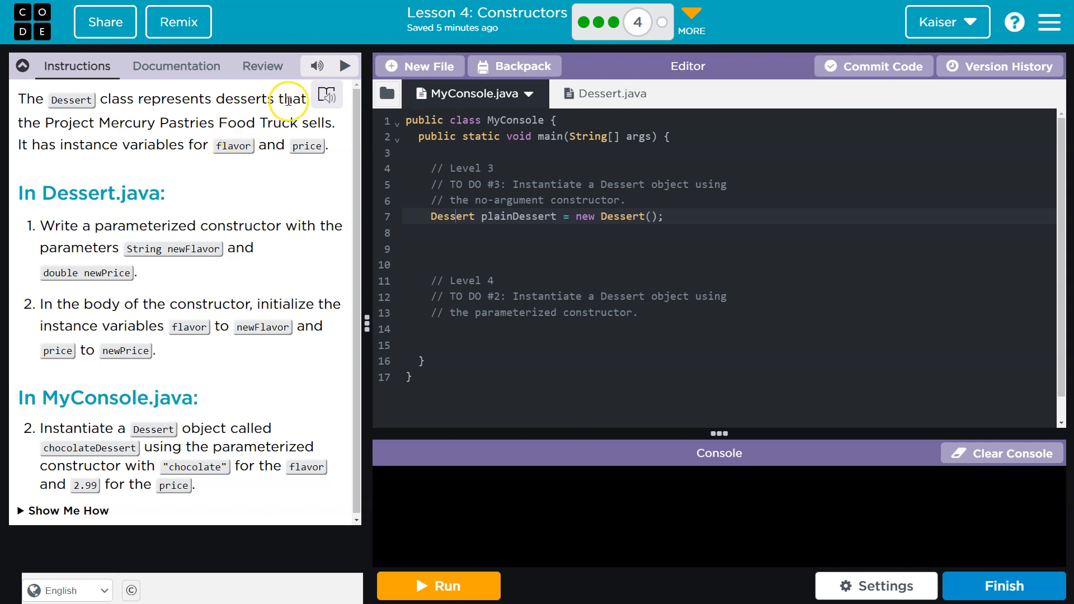
{"action": "mouse_move", "coordinate": [235, 162]}
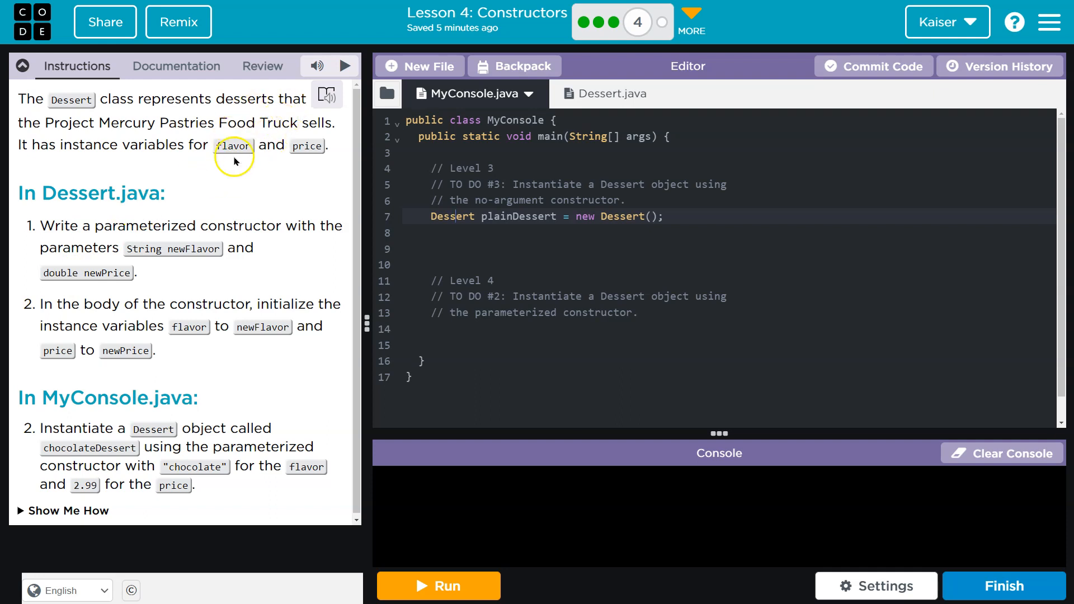
{"action": "mouse_move", "coordinate": [172, 119]}
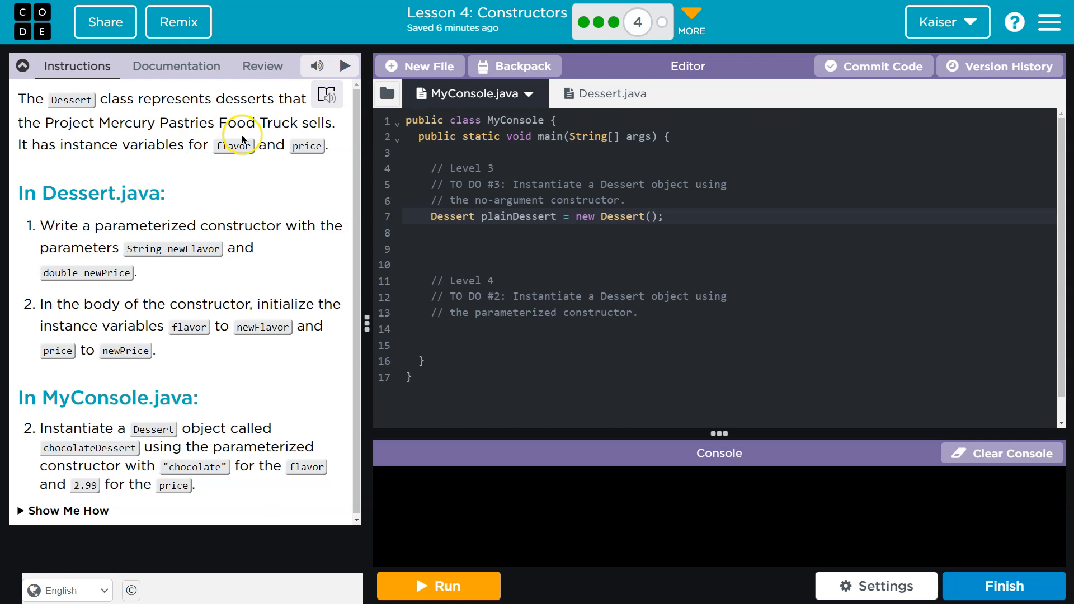
{"action": "double_click", "coordinate": [128, 123]}
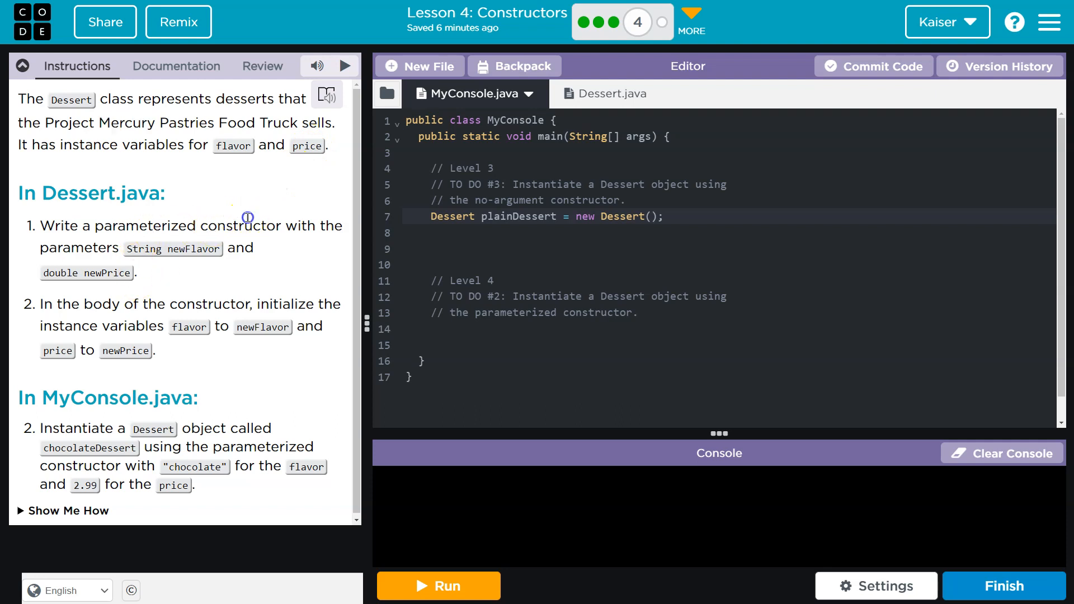
{"action": "double_click", "coordinate": [145, 226]}
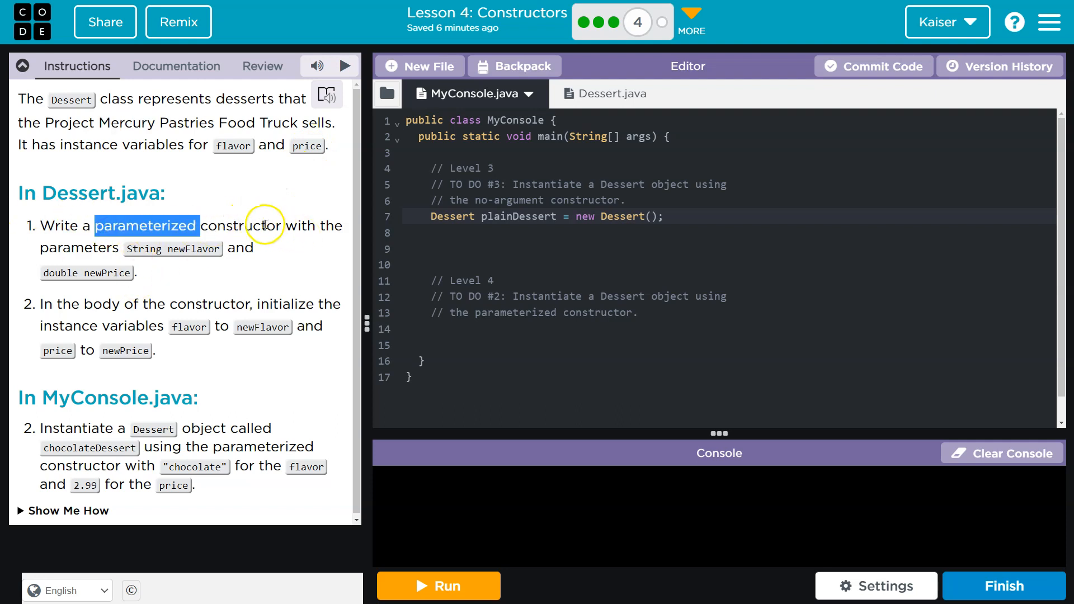
{"action": "mouse_move", "coordinate": [168, 253]}
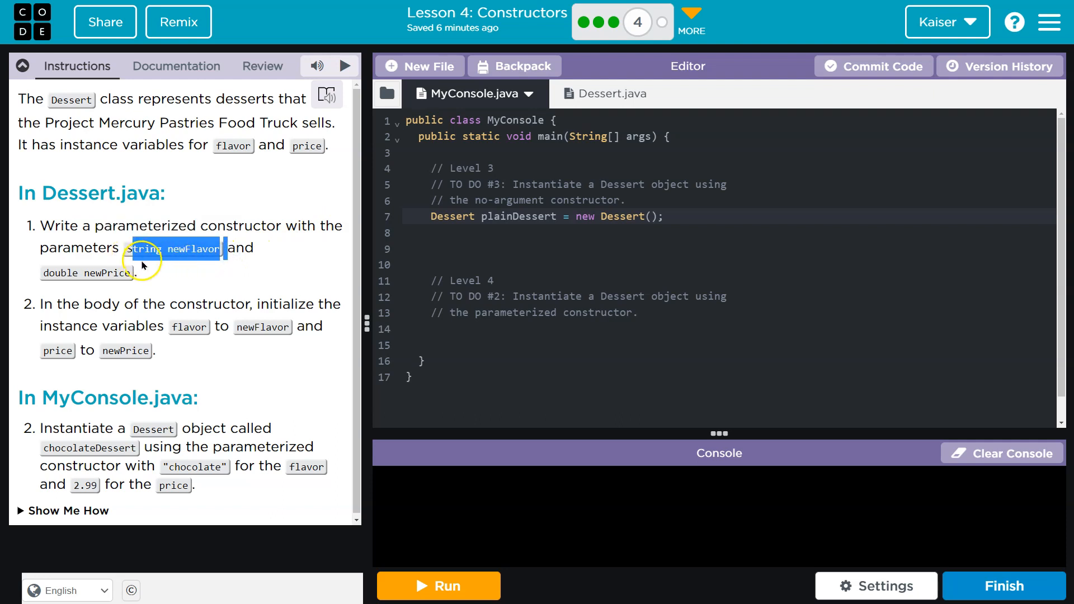
{"action": "double_click", "coordinate": [103, 273]}
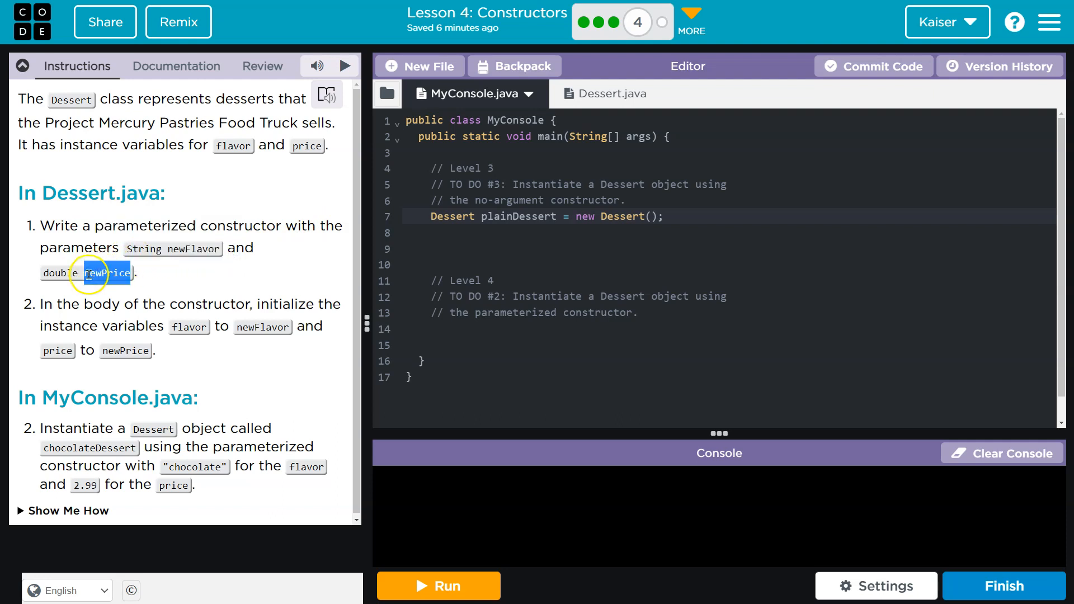
Step: Start a second public Dessert() constructor with braces below the no-argument constructor in Dessert.java
{"action": "left_click", "coordinate": [612, 94]}
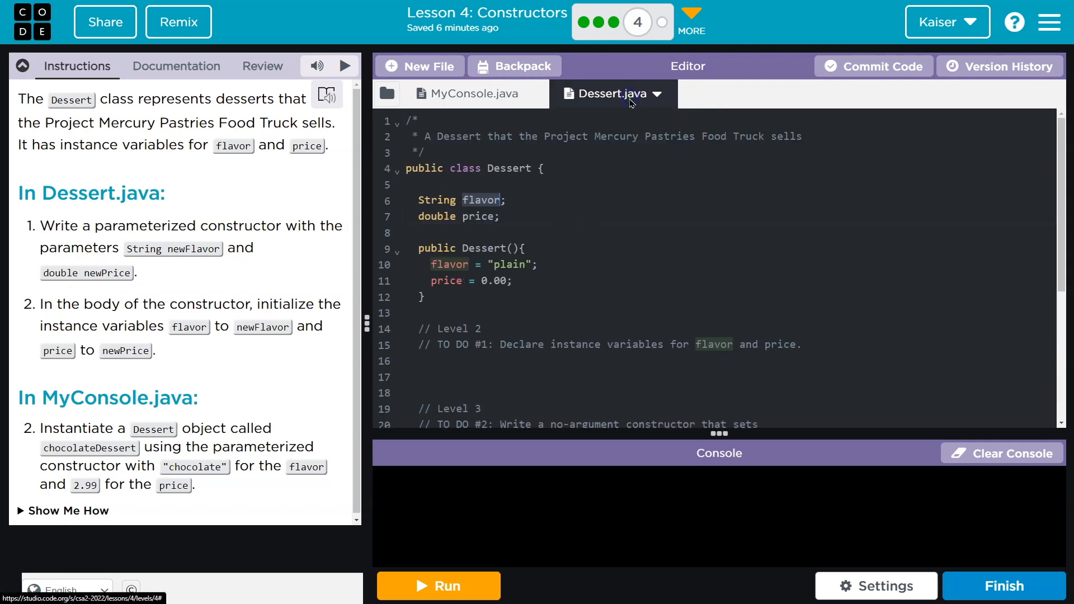
{"action": "left_click", "coordinate": [513, 248]}
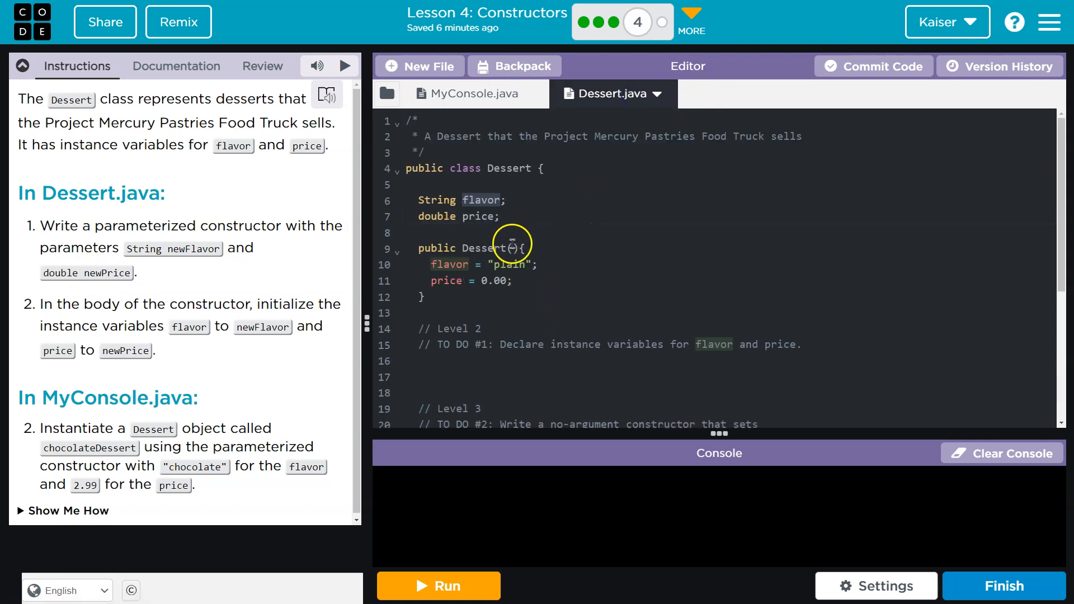
{"action": "type", "text": "sadfdsfad"}
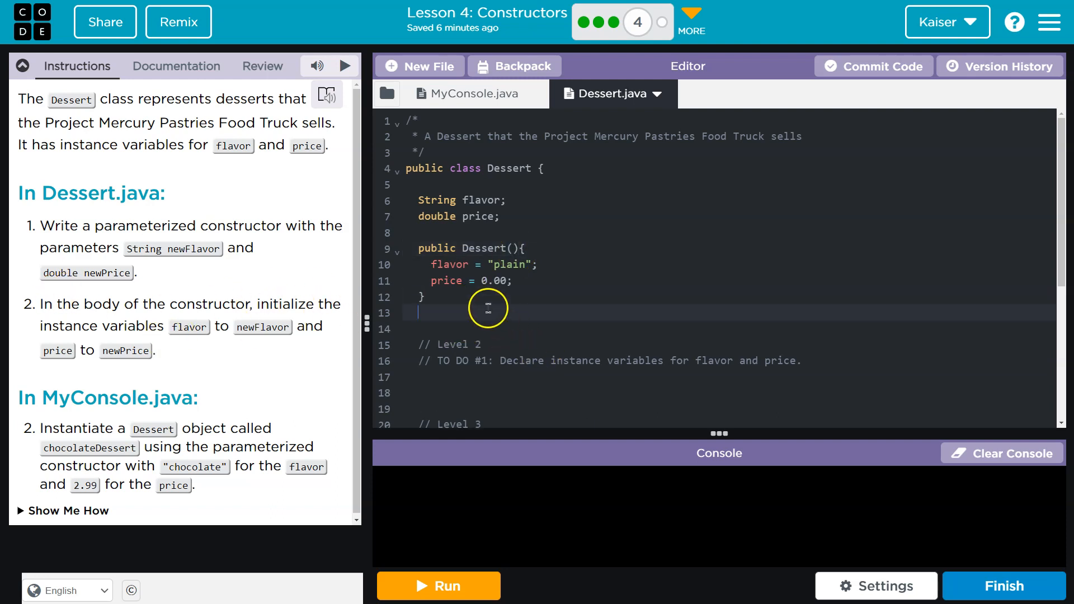
{"action": "type", "text": "pu"}
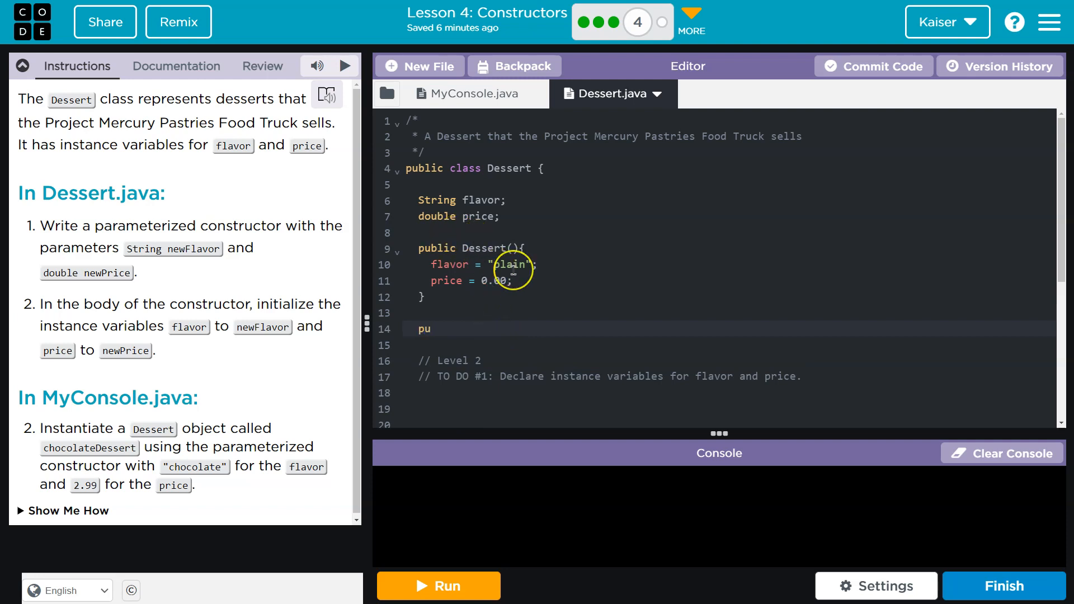
{"action": "type", "text": "blic"}
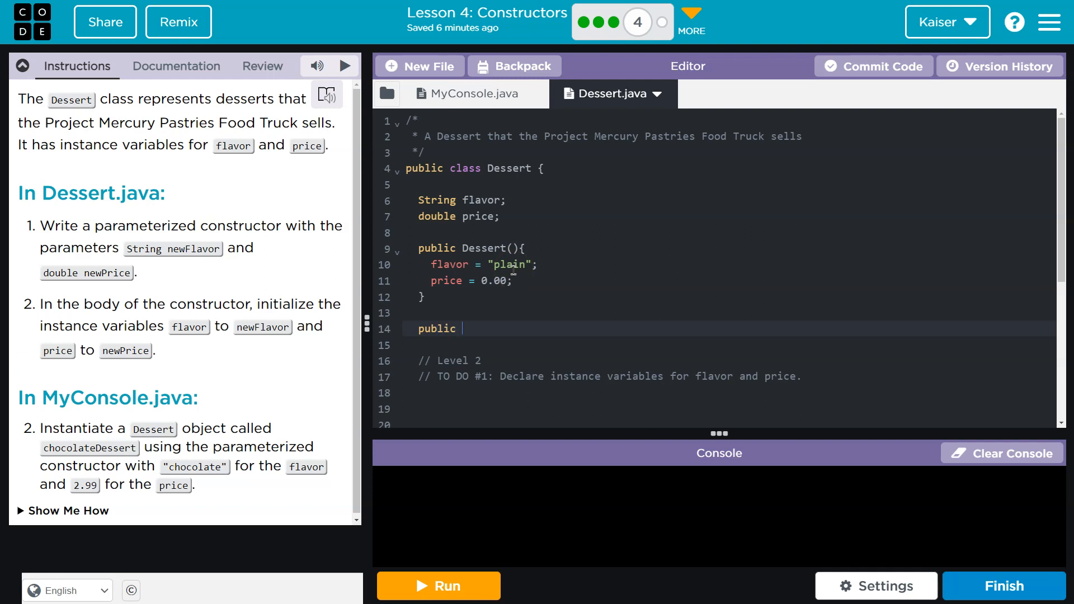
{"action": "type", "text": "Dessert"}
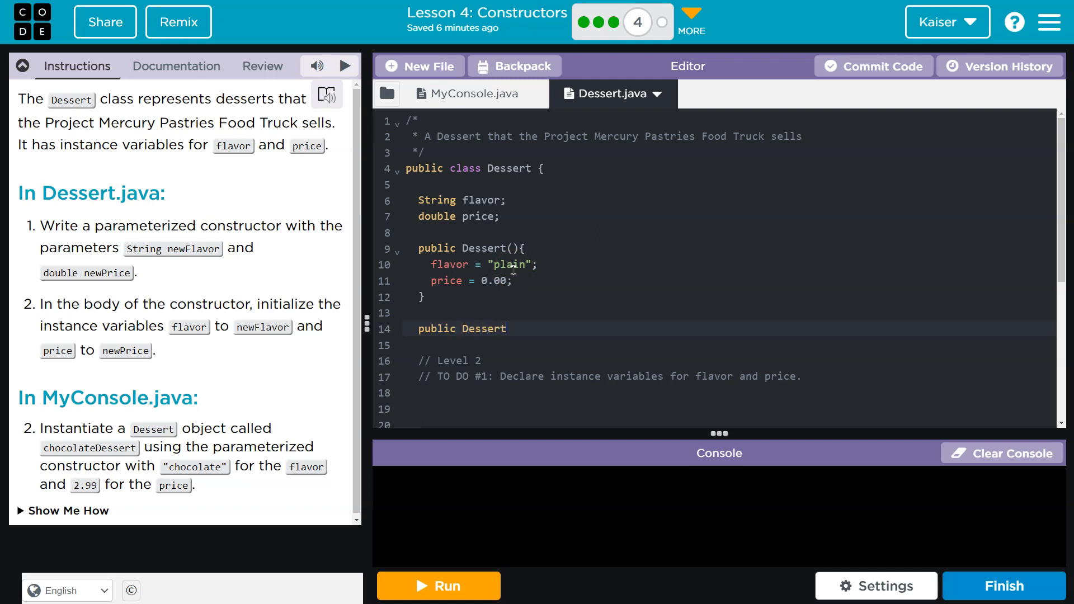
{"action": "type", "text": "()"}
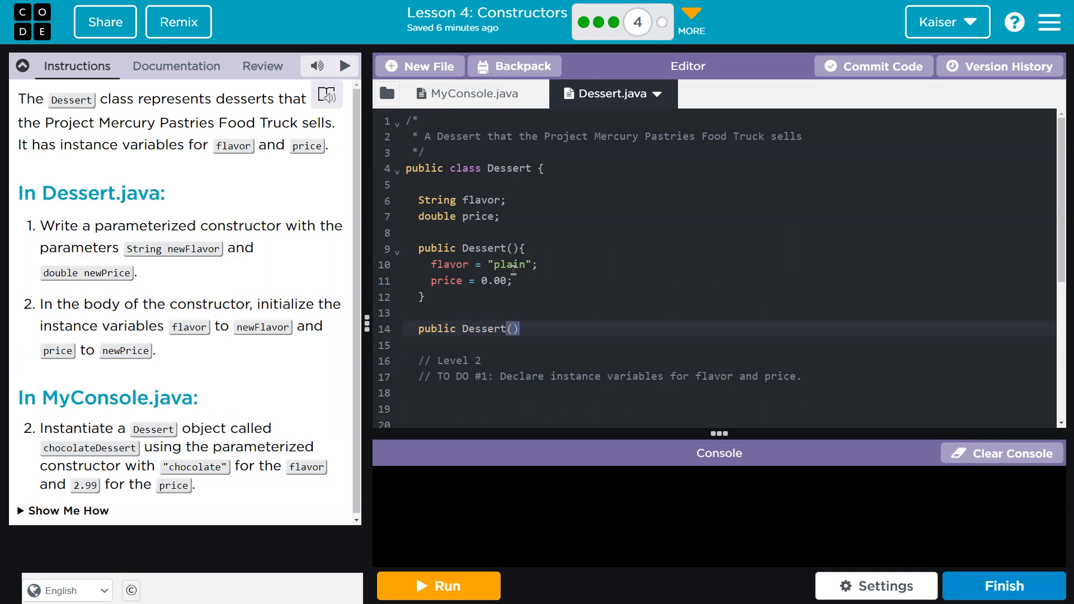
{"action": "type", "text": "{"}
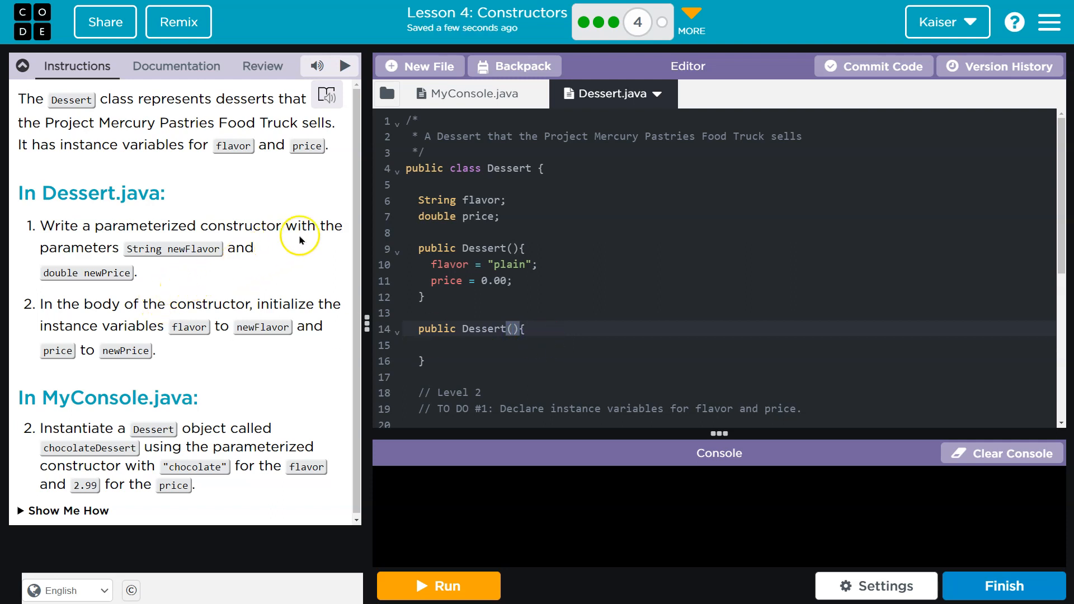
{"action": "mouse_move", "coordinate": [143, 267]}
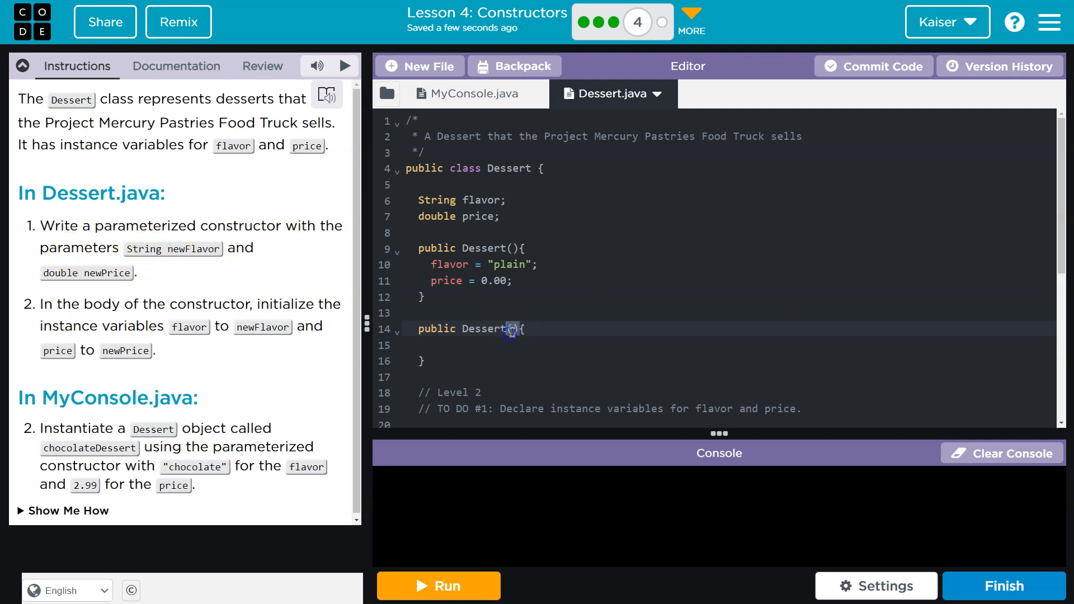
Step: Give the new constructor parameters String newFlavor and double newPrice
{"action": "type", "text": "String"}
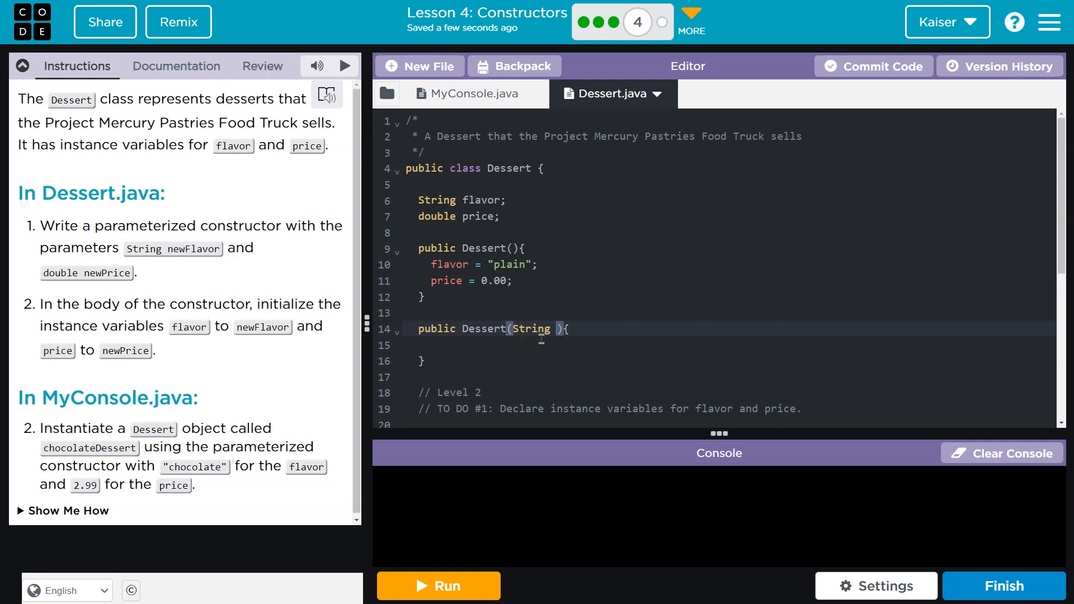
{"action": "type", "text": "newFlavor"}
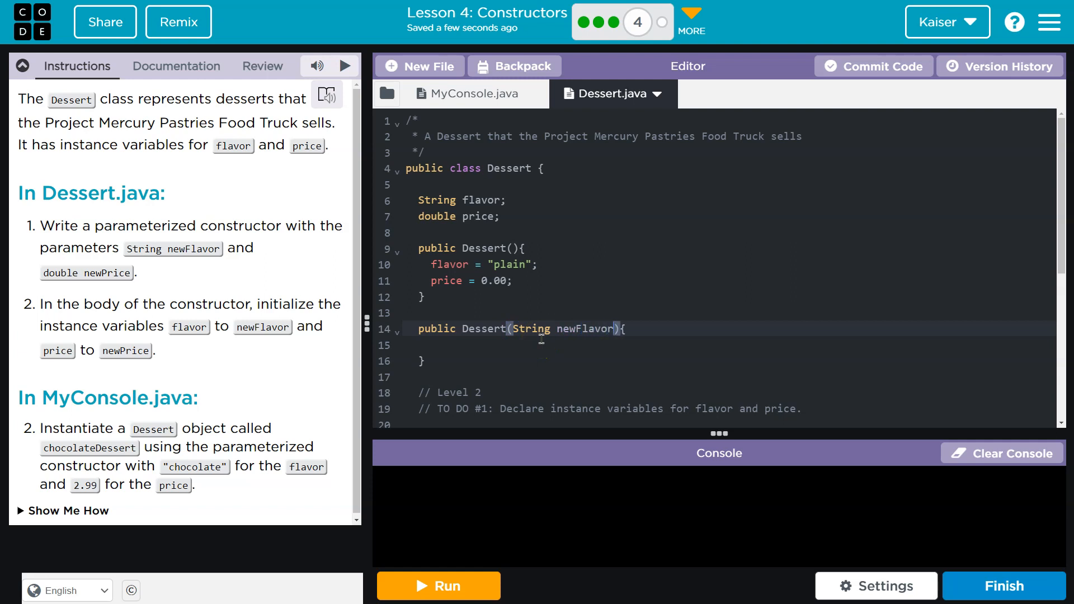
{"action": "type", "text": ","}
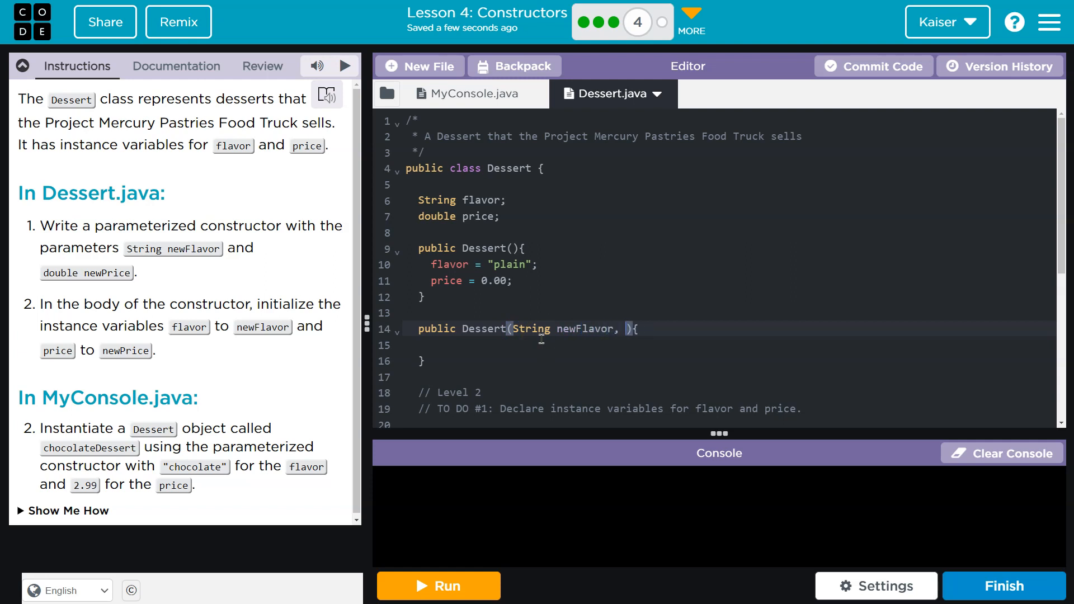
{"action": "type", "text": "double newPrice"}
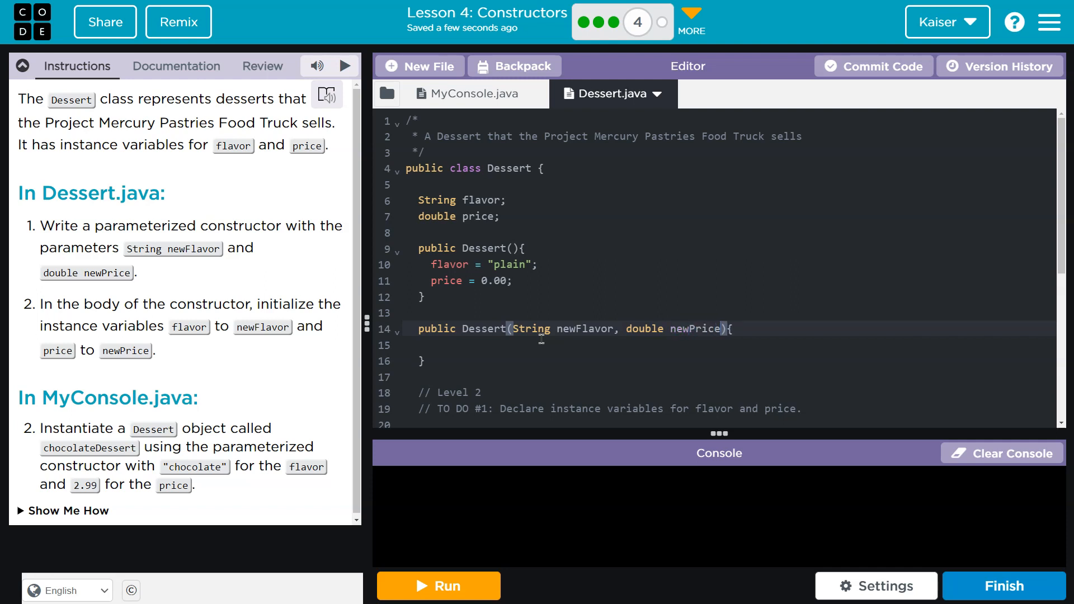
{"action": "mouse_move", "coordinate": [240, 298]}
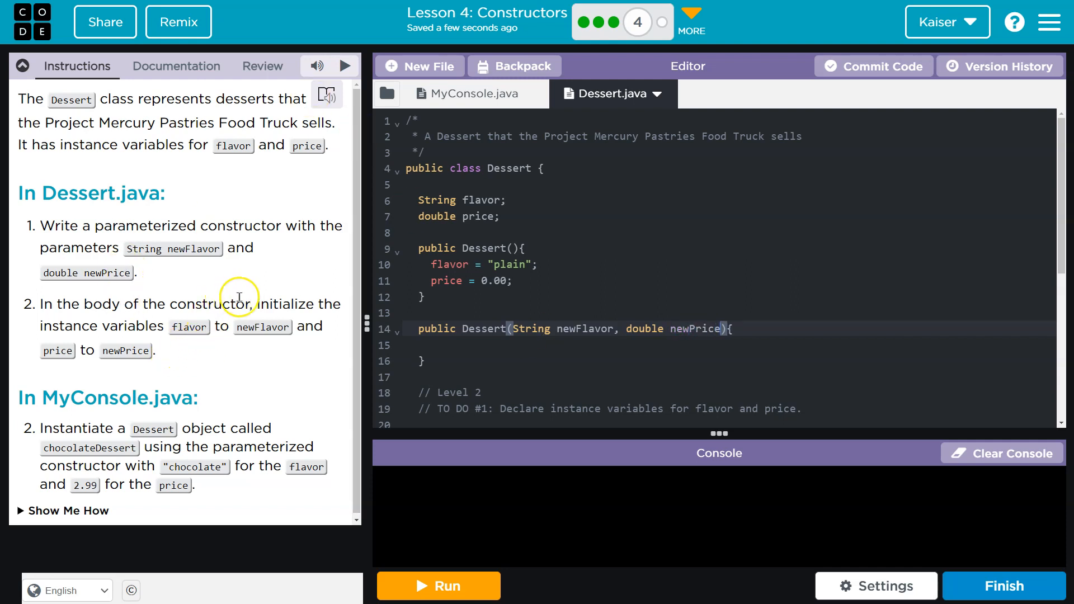
{"action": "left_click_drag", "start_coordinate": [247, 304], "coordinate": [339, 303]}
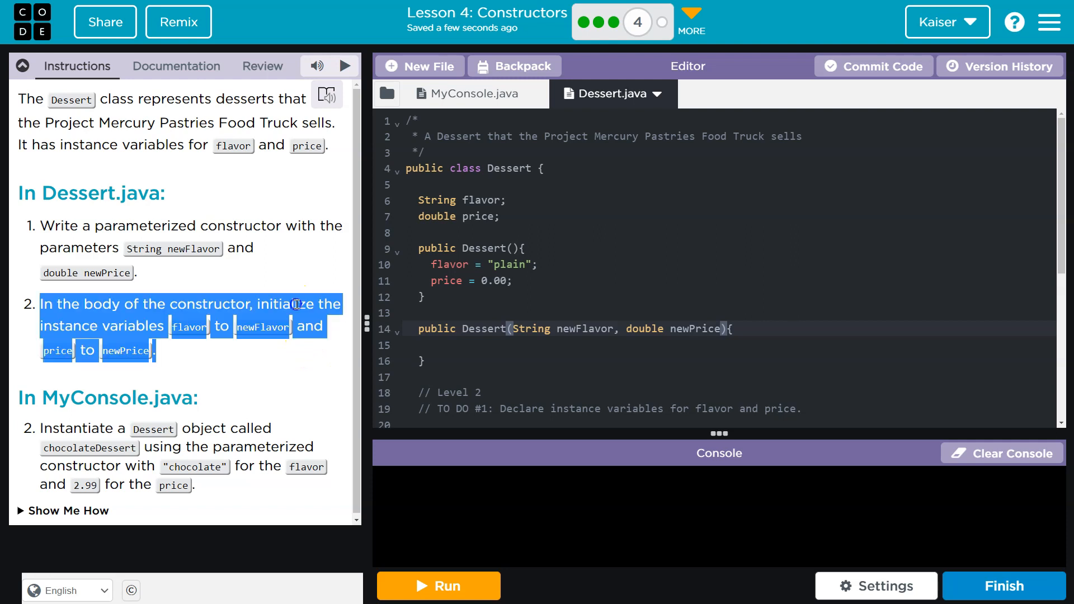
{"action": "left_click", "coordinate": [471, 94]}
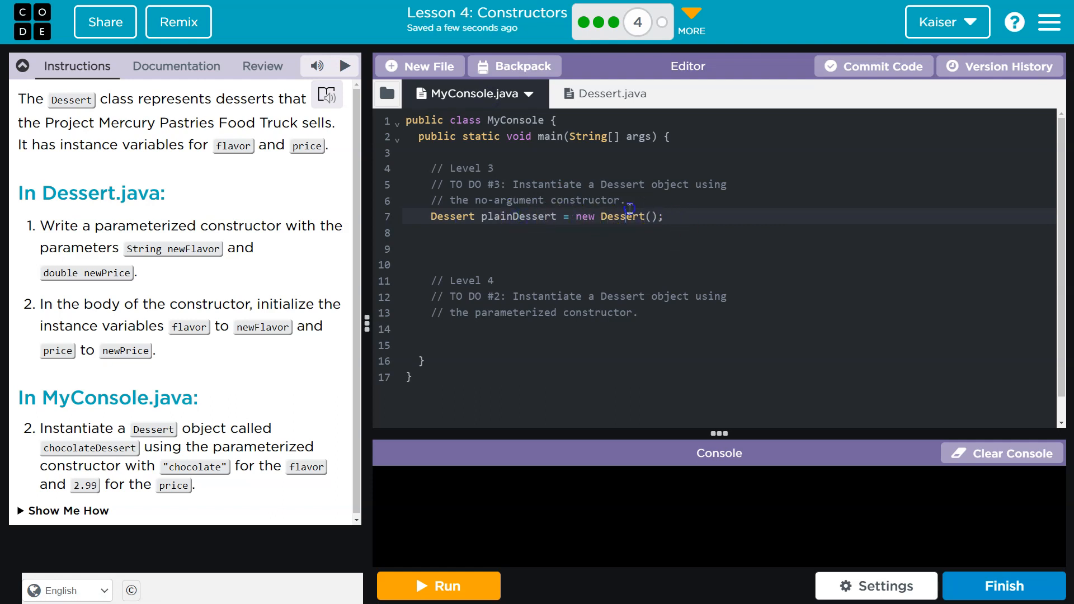
{"action": "double_click", "coordinate": [517, 216]}
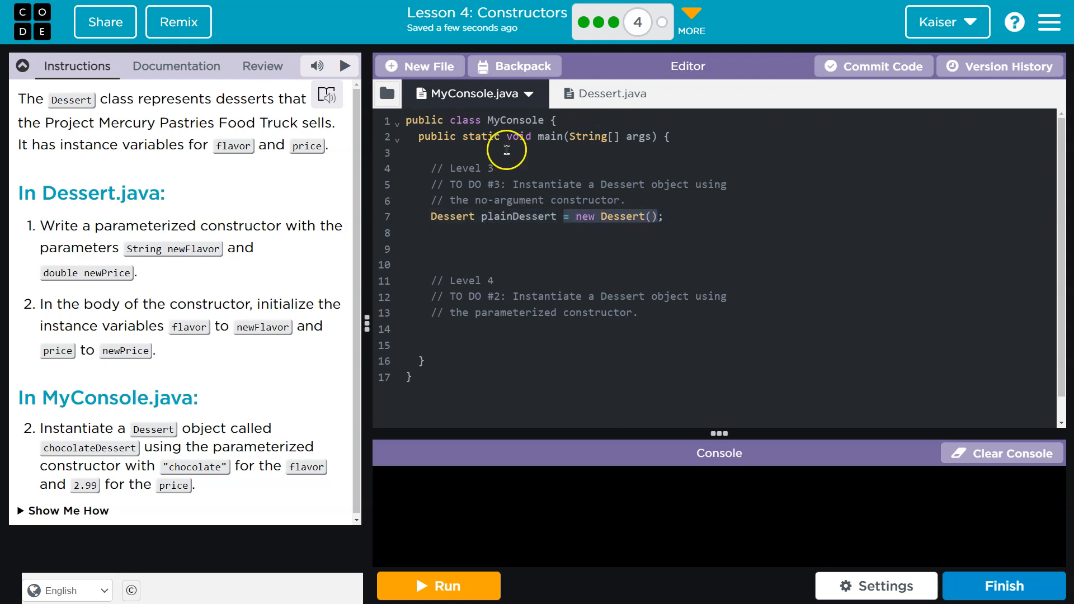
{"action": "left_click", "coordinate": [615, 94]}
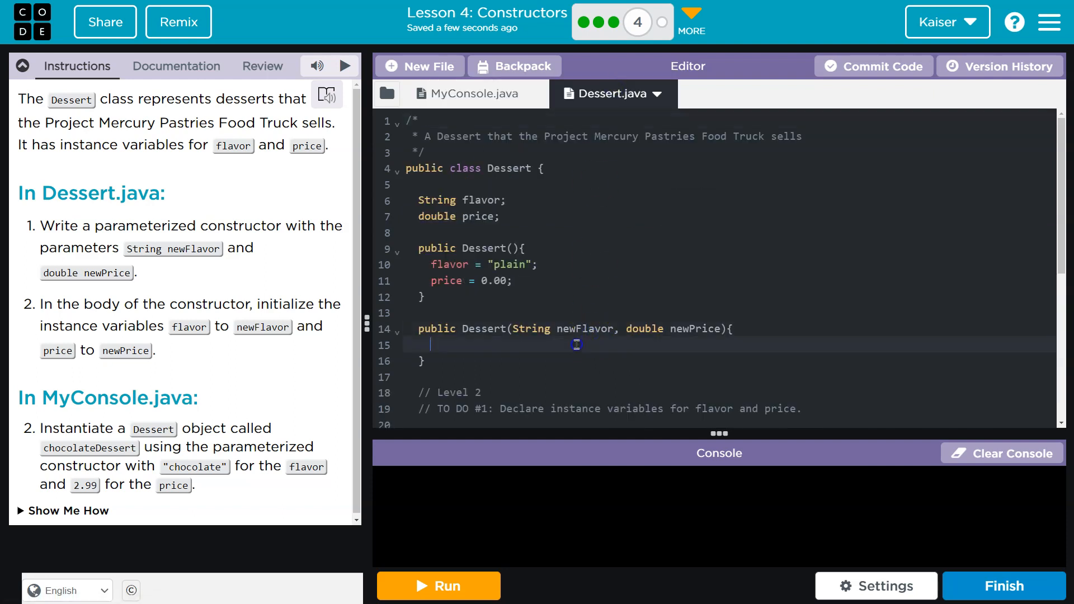
Step: Fill the constructor body with flavor = newFlavor; and price = newPrice;
{"action": "type", "text": "new"}
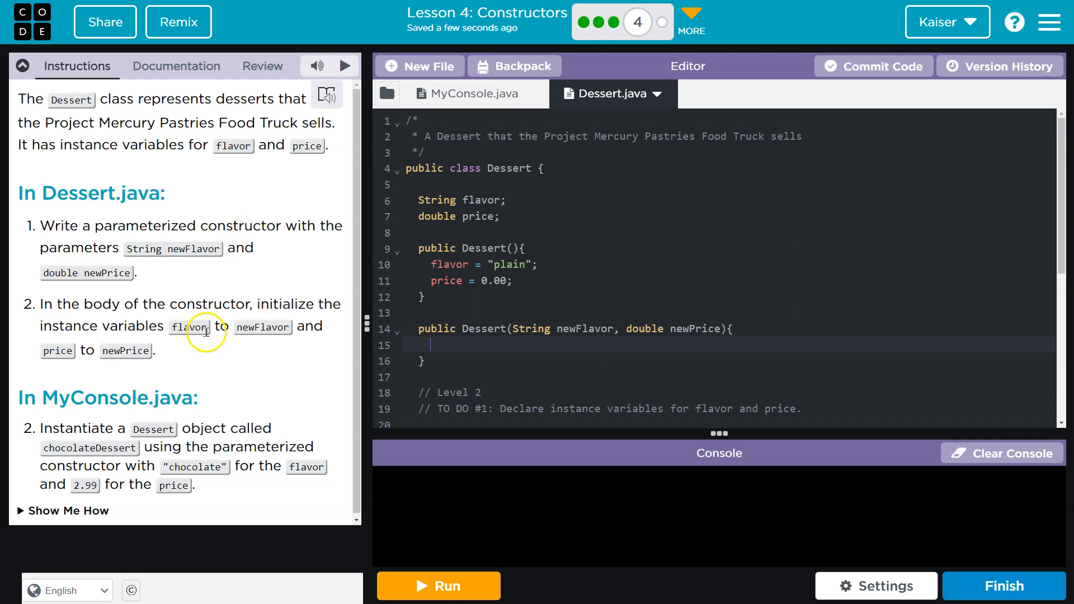
{"action": "mouse_move", "coordinate": [307, 304]}
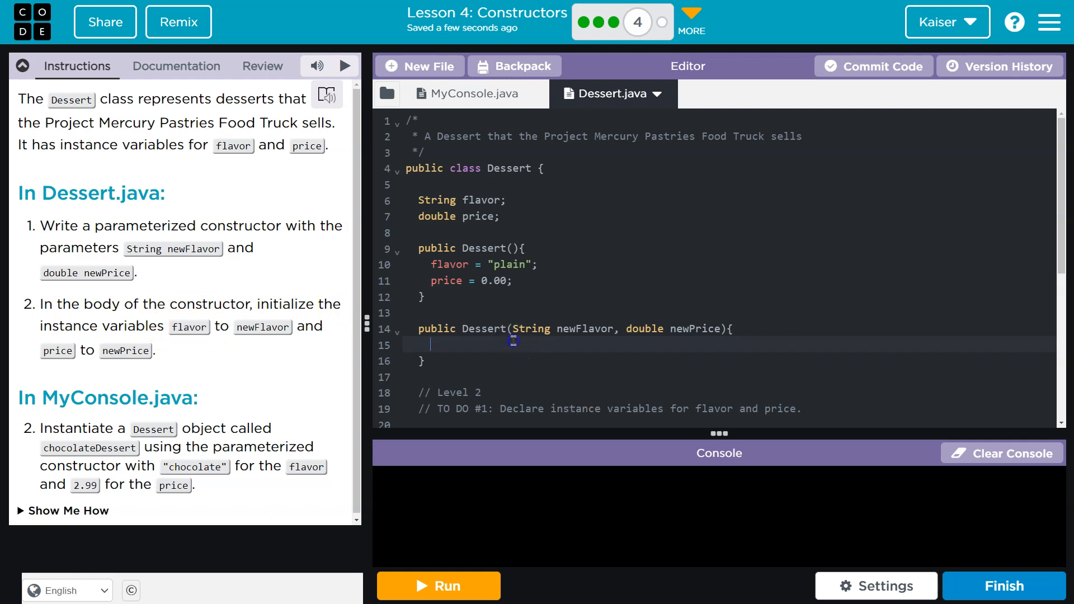
{"action": "type", "text": "flavor"}
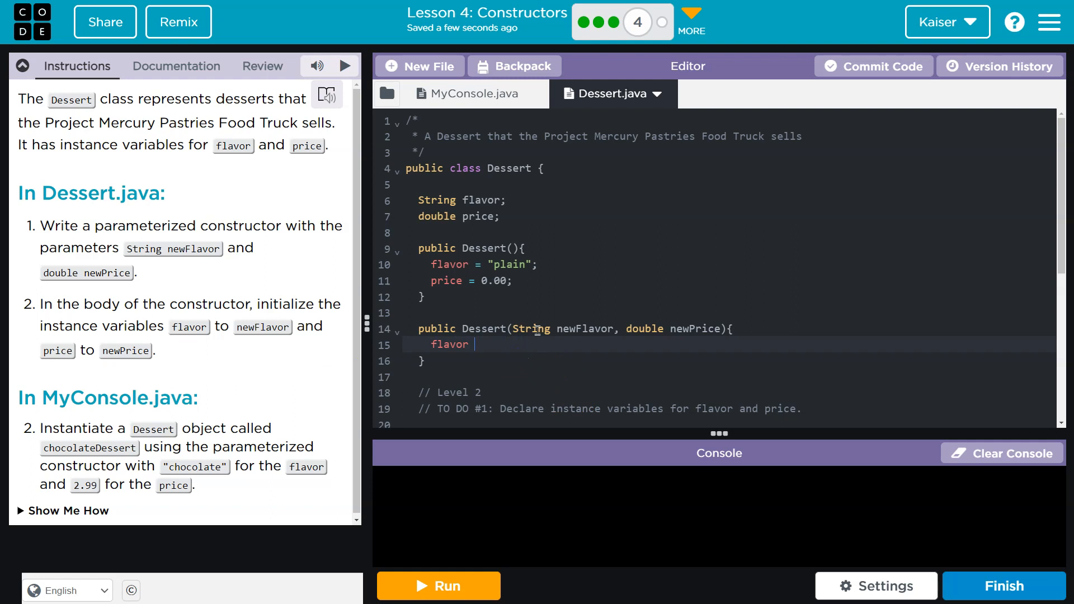
{"action": "type", "text": "="}
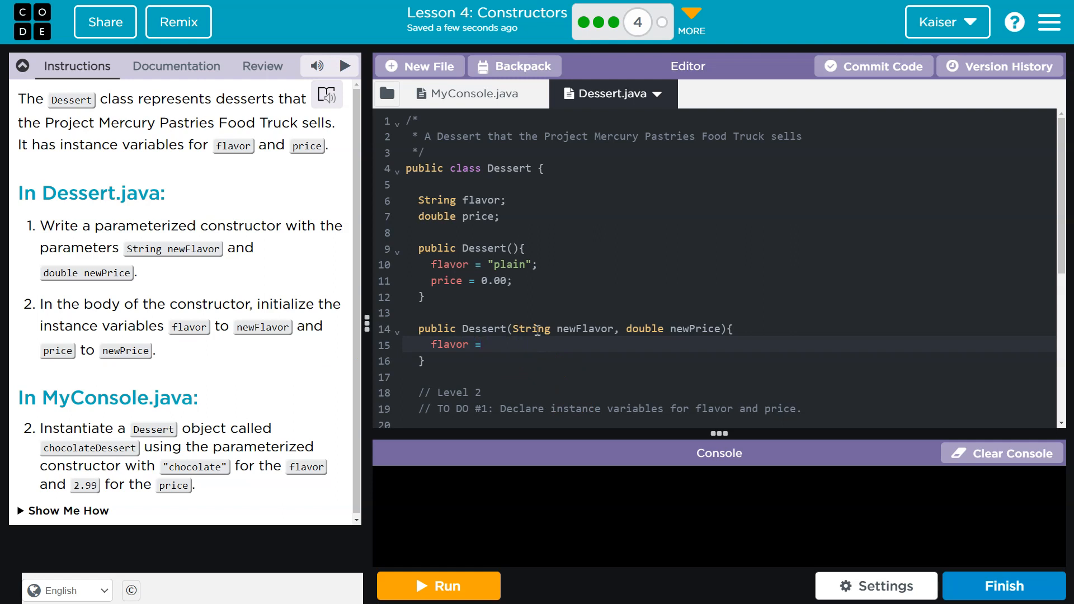
{"action": "type", "text": "newF"}
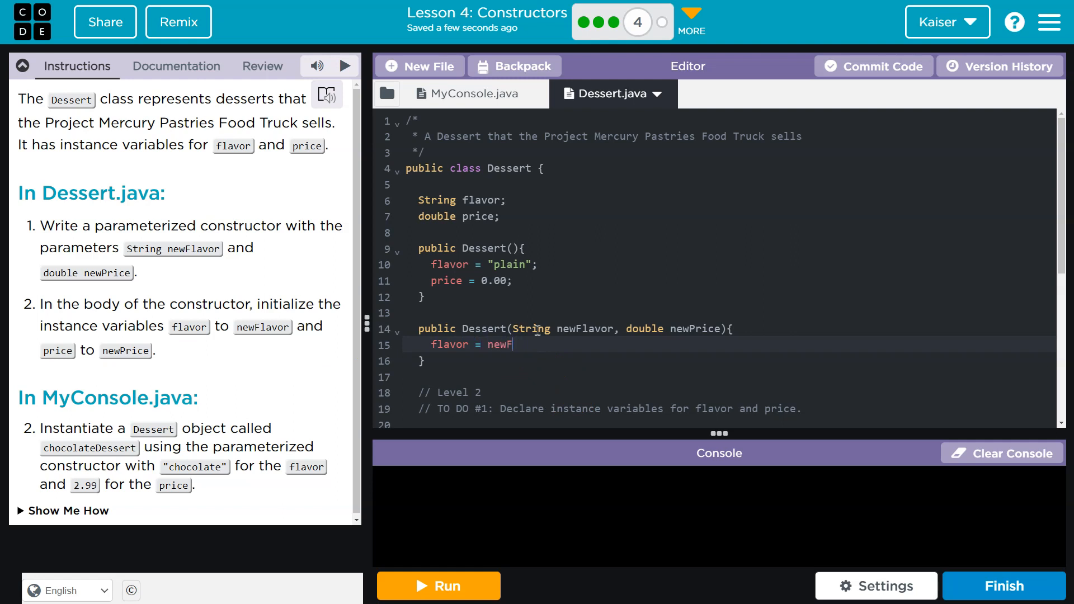
{"action": "type", "text": "lavor;"}
{"action": "type", "text": "ne"}
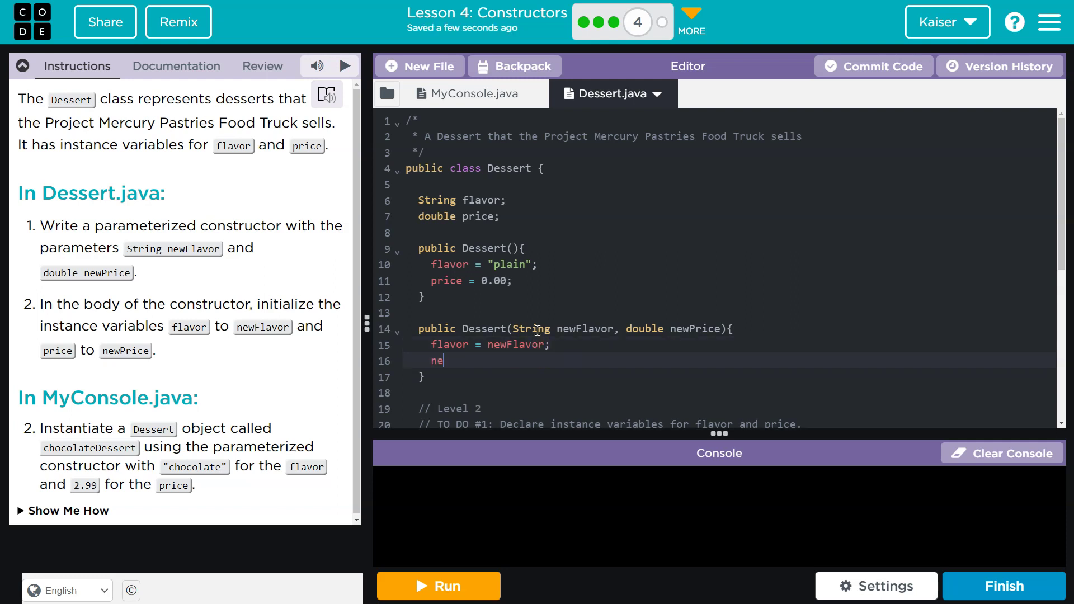
{"action": "type", "text": "price ="}
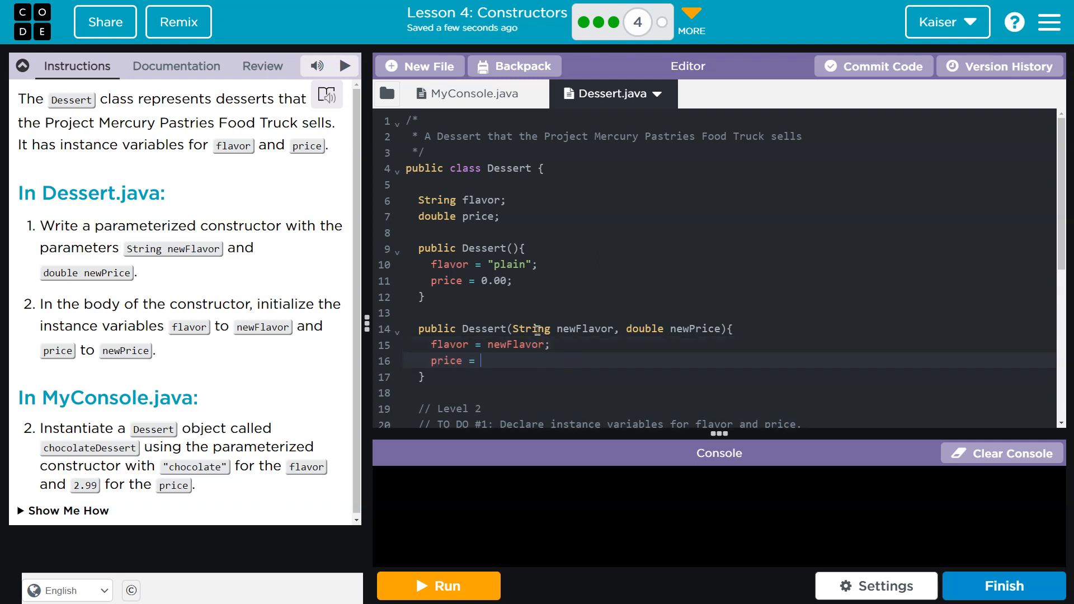
{"action": "type", "text": "newPrice;"}
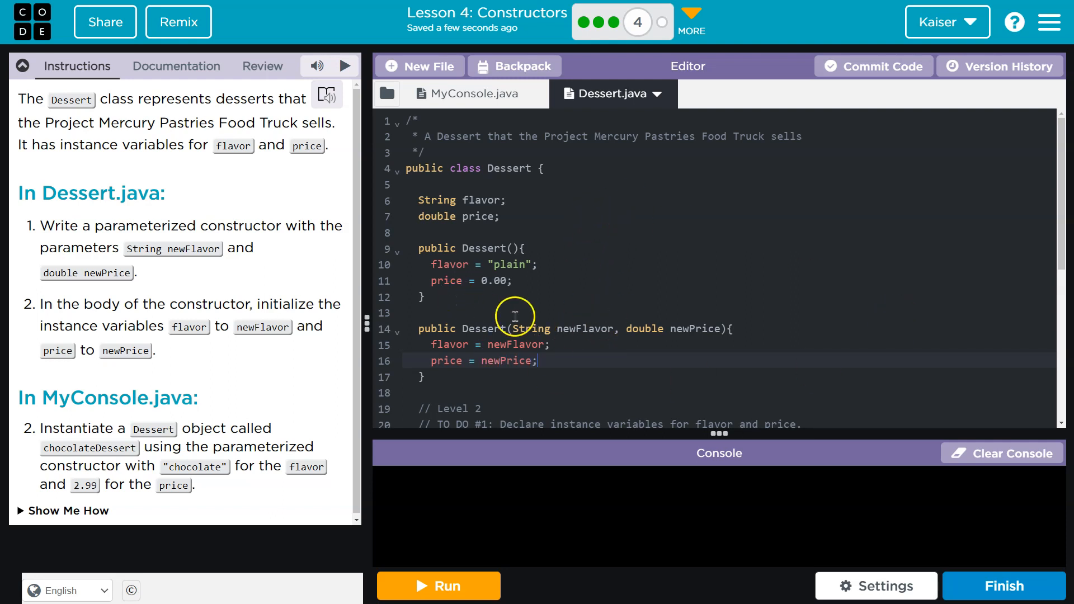
{"action": "mouse_move", "coordinate": [620, 331]}
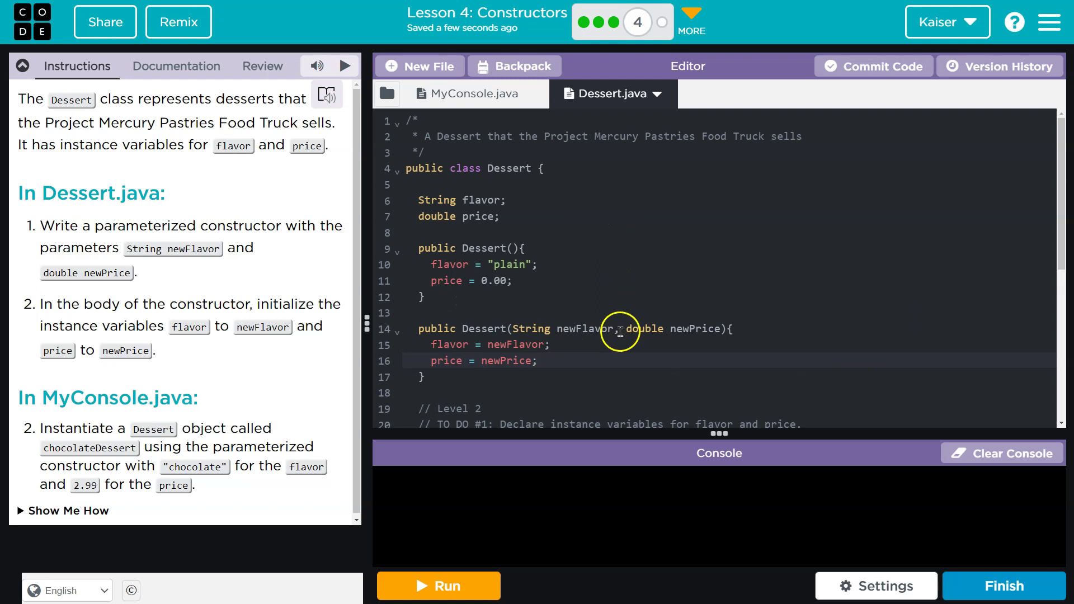
{"action": "mouse_move", "coordinate": [401, 292]}
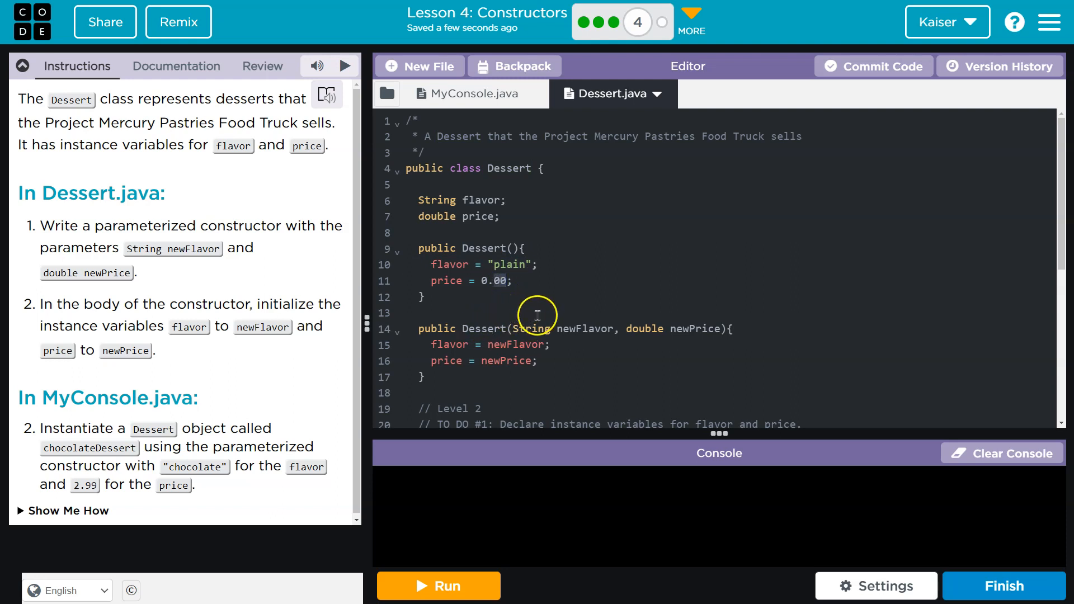
{"action": "mouse_move", "coordinate": [685, 312]}
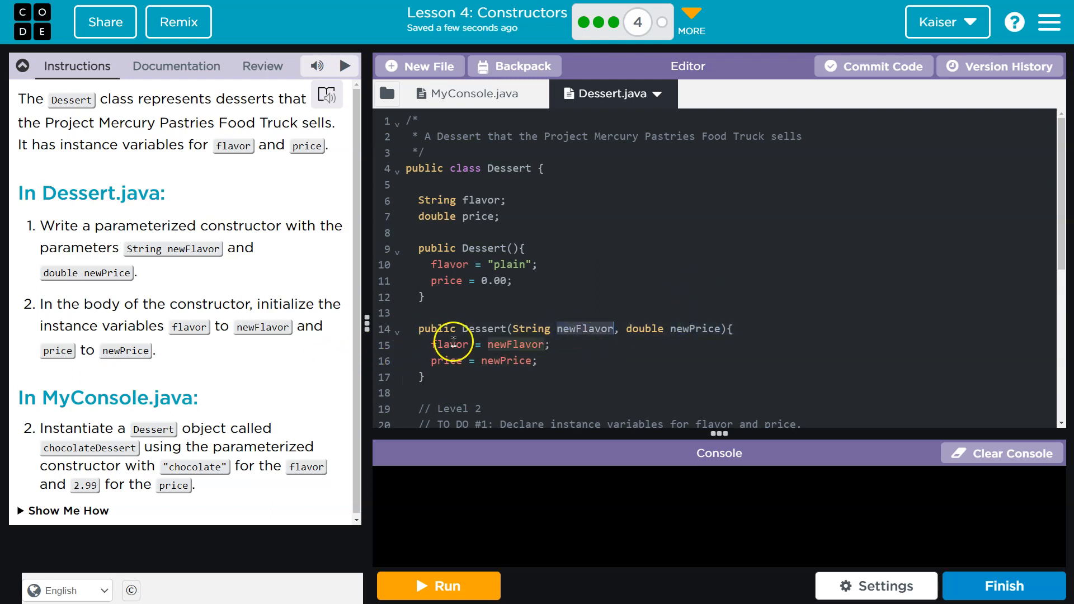
{"action": "mouse_move", "coordinate": [465, 200]}
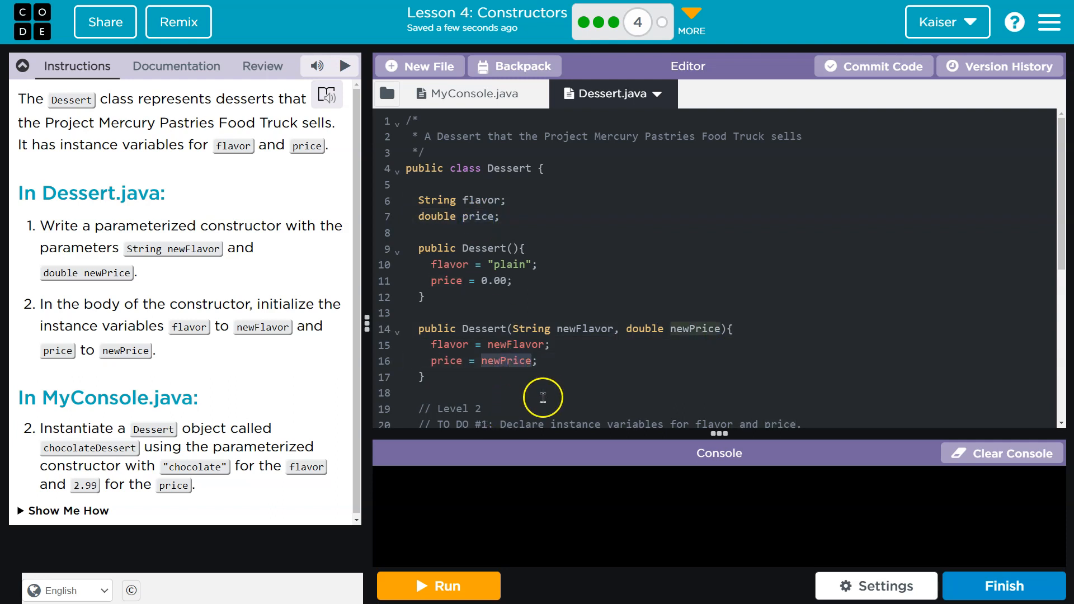
{"action": "mouse_move", "coordinate": [443, 272]}
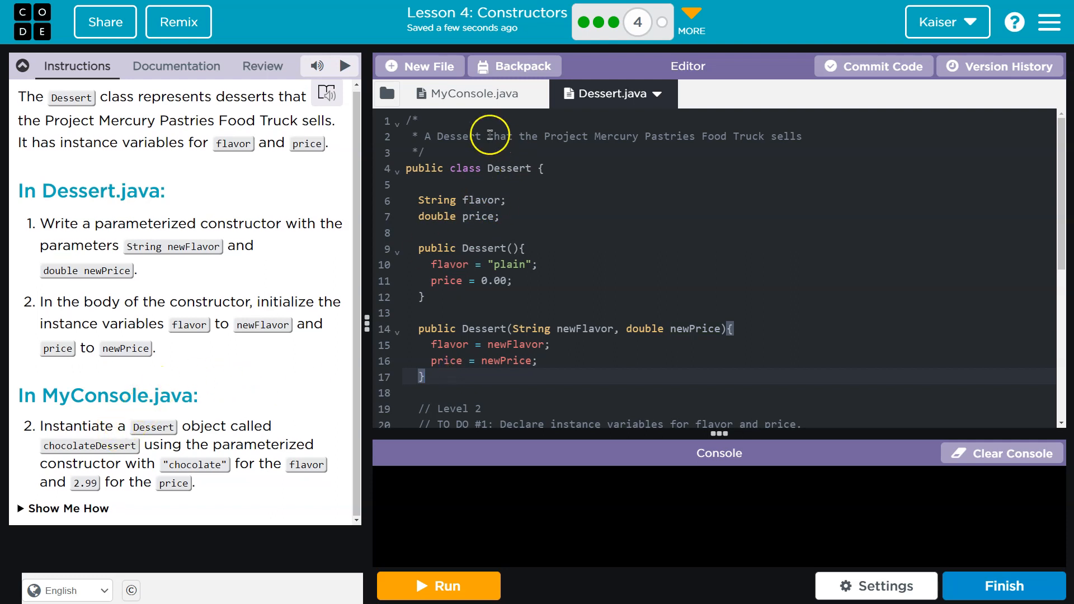
Step: In MyConsole.java, declare Dessert chocolateDessert = new Dessert after the Level 4 comment
{"action": "left_click", "coordinate": [471, 94]}
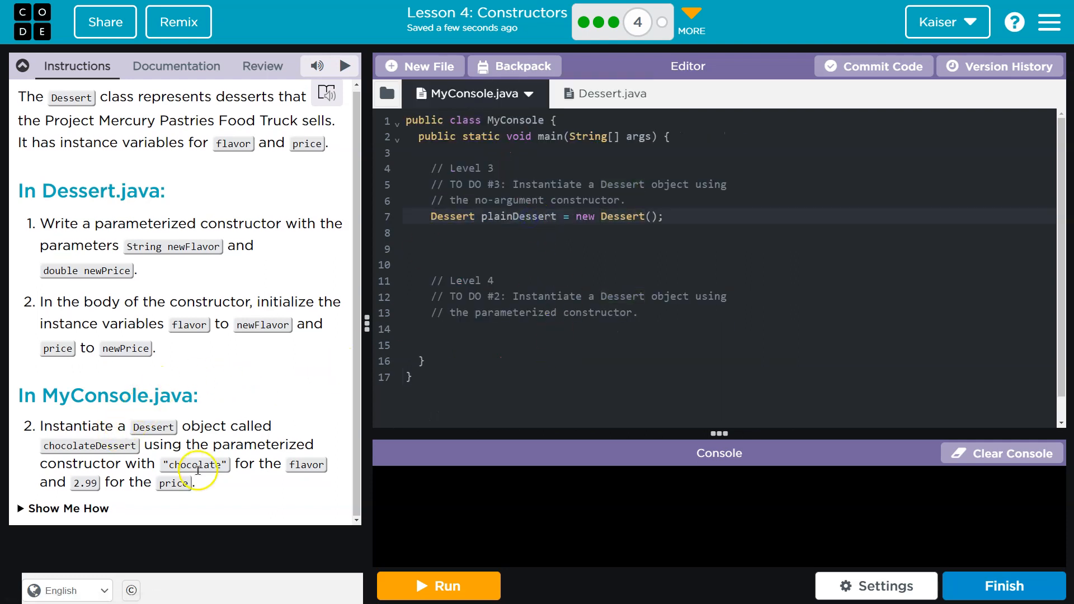
{"action": "mouse_move", "coordinate": [690, 226]}
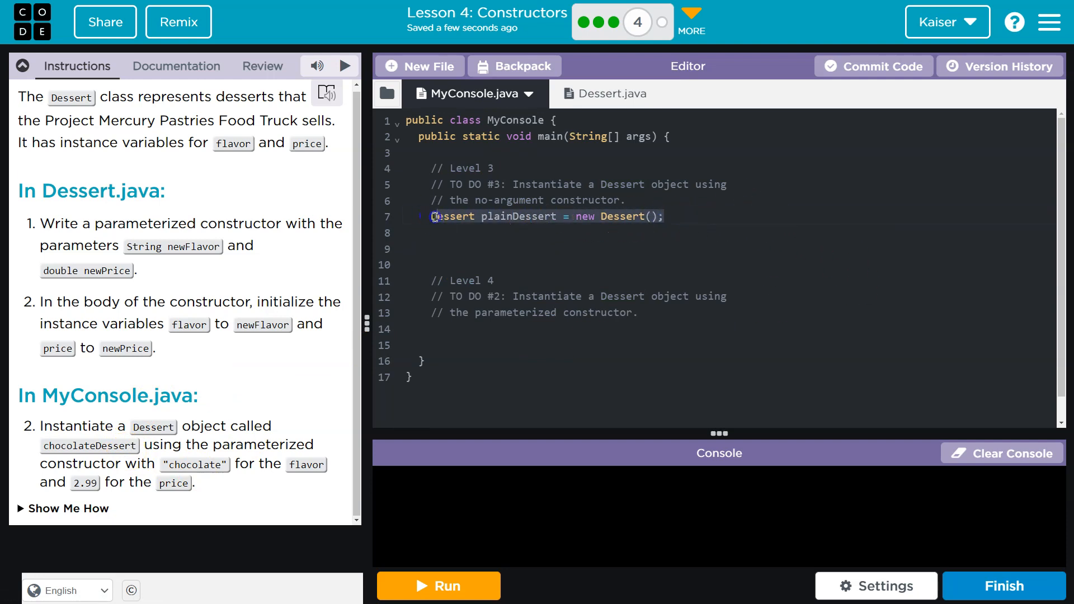
{"action": "left_click", "coordinate": [639, 314]}
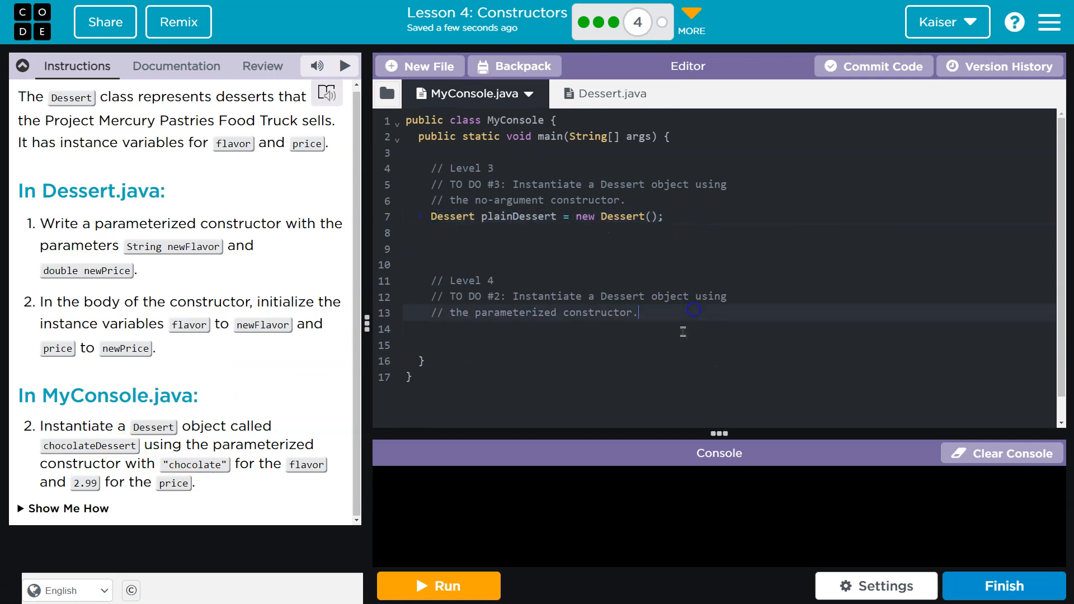
{"action": "type", "text": "Desser"}
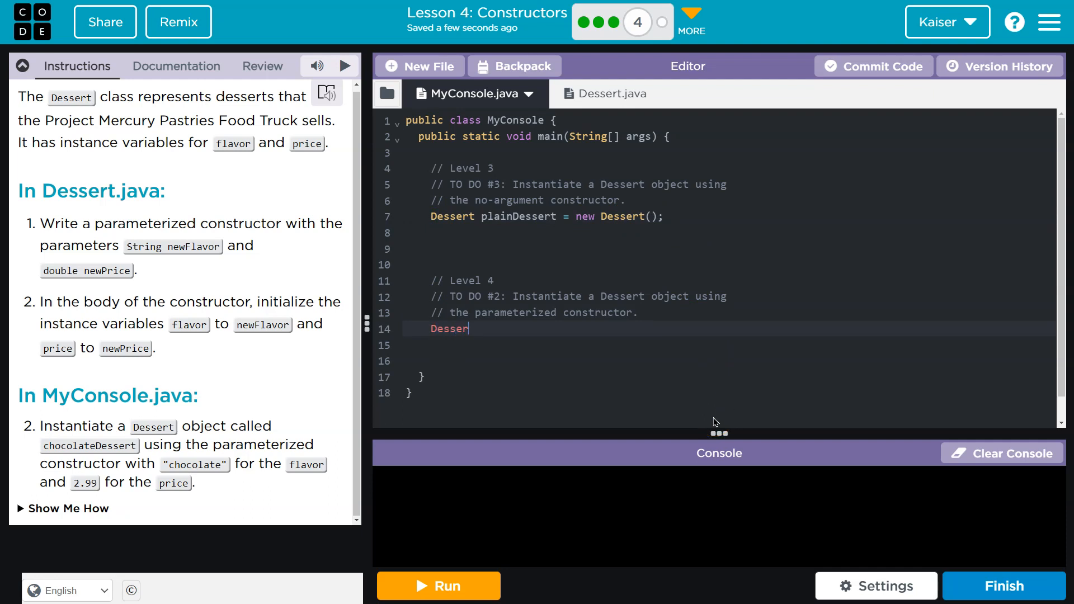
{"action": "type", "text": "t chocola"}
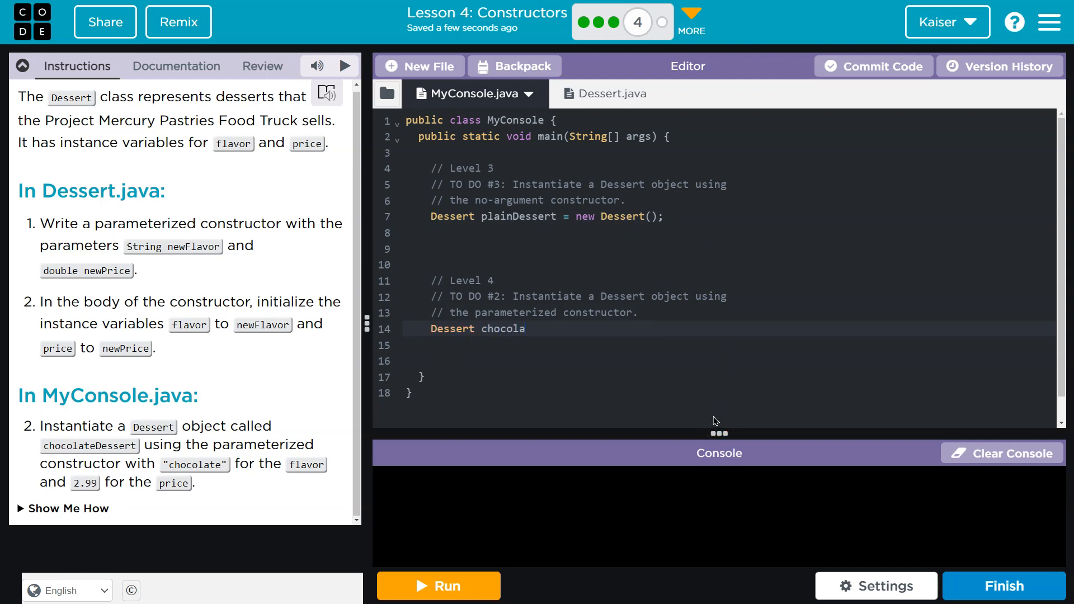
{"action": "type", "text": "teDessert"}
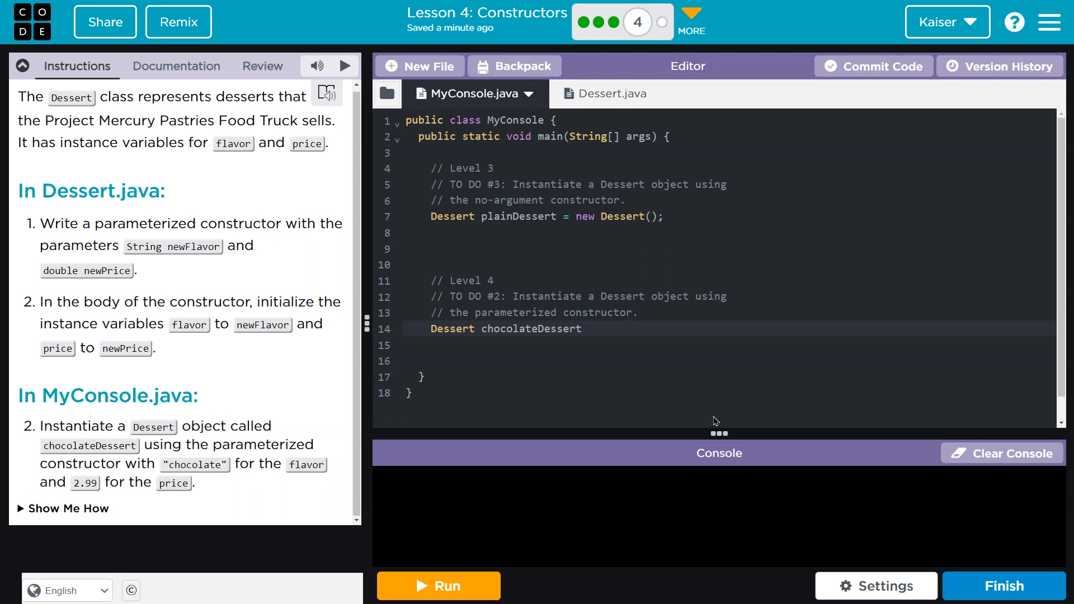
{"action": "type", "text": "= new De"}
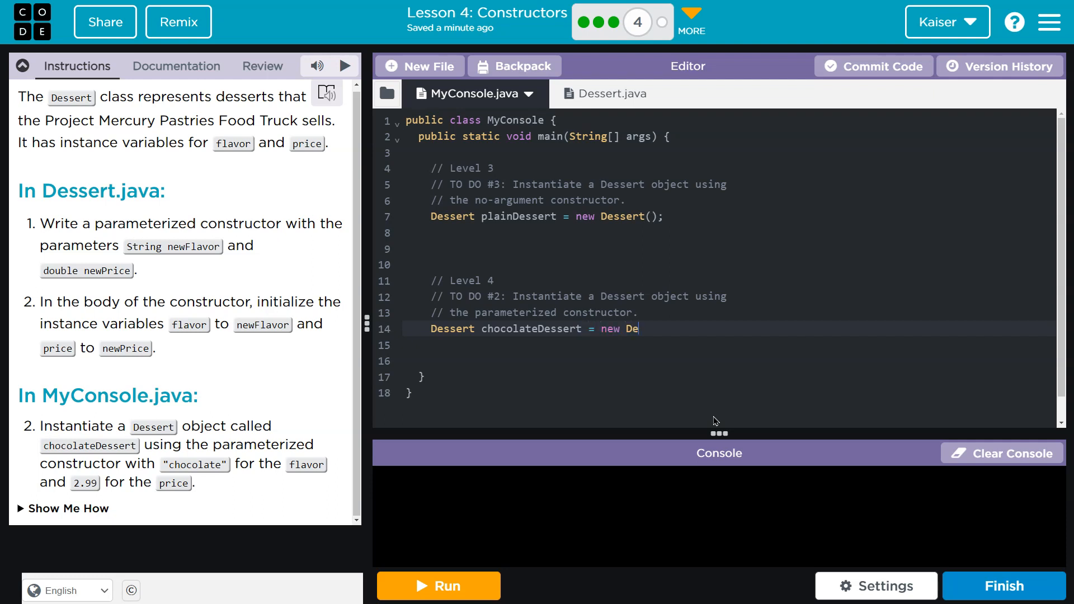
{"action": "type", "text": "ssert"}
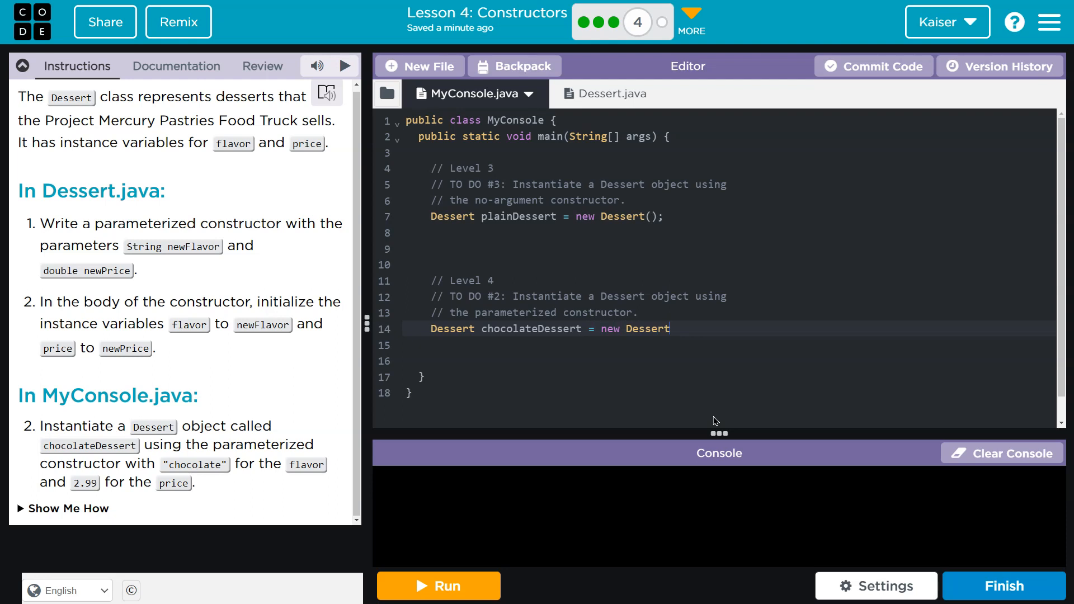
{"action": "mouse_move", "coordinate": [728, 426]}
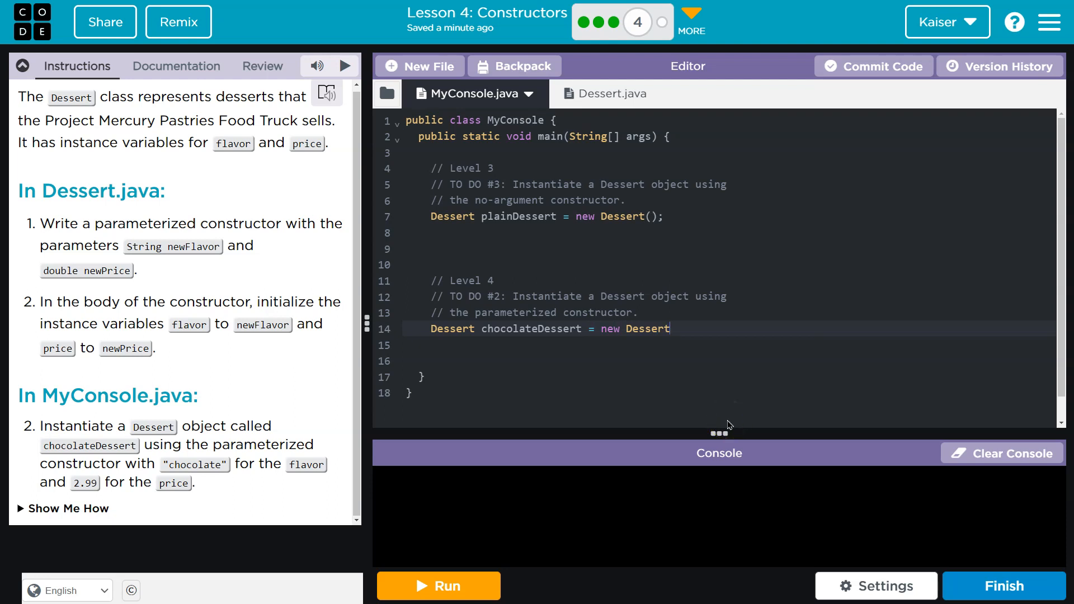
Step: Pass "chocolate" and 2.99 to the constructor and run the program successfully
{"action": "type", "text": "()"}
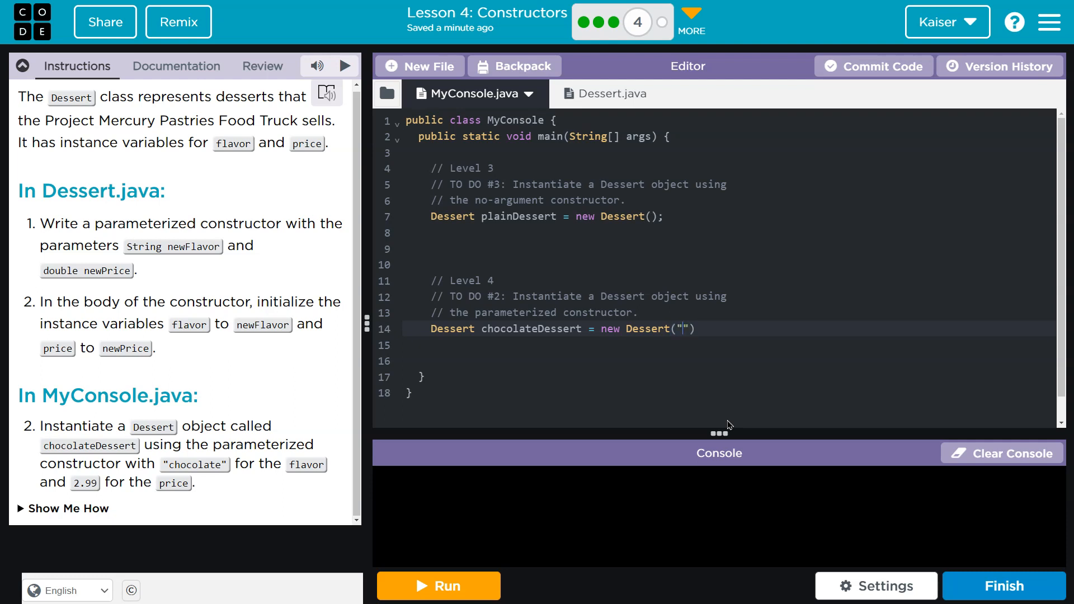
{"action": "type", "text": "choco"}
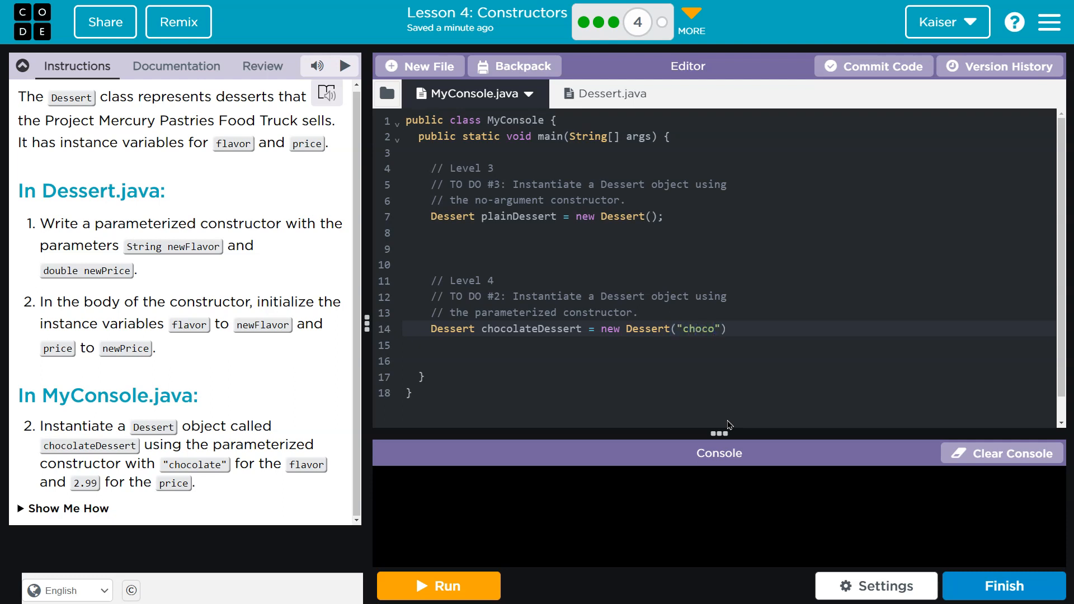
{"action": "type", "text": "late"}
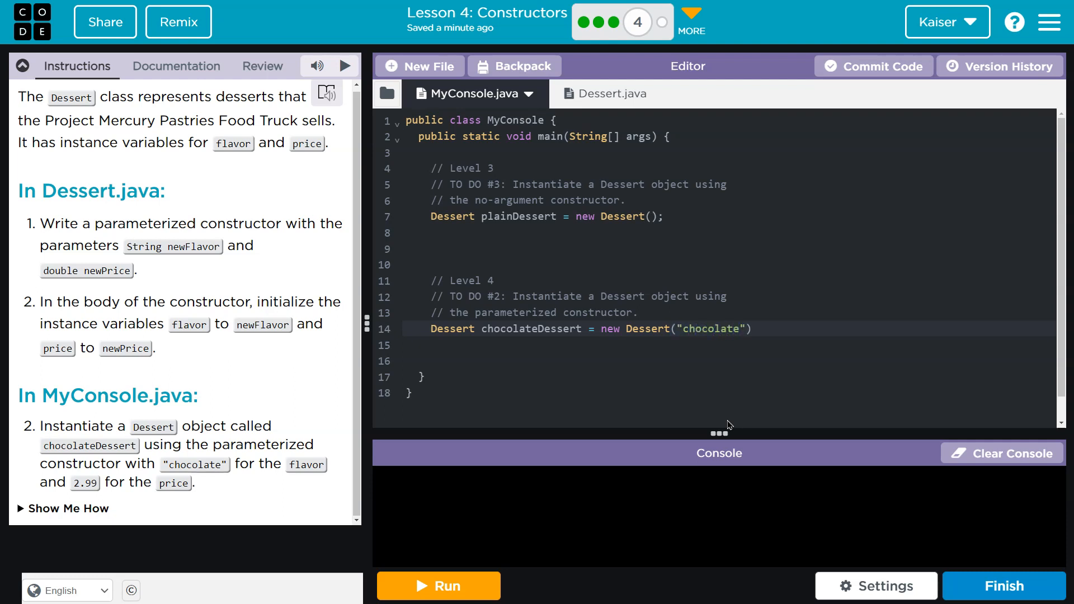
{"action": "type", "text": ","}
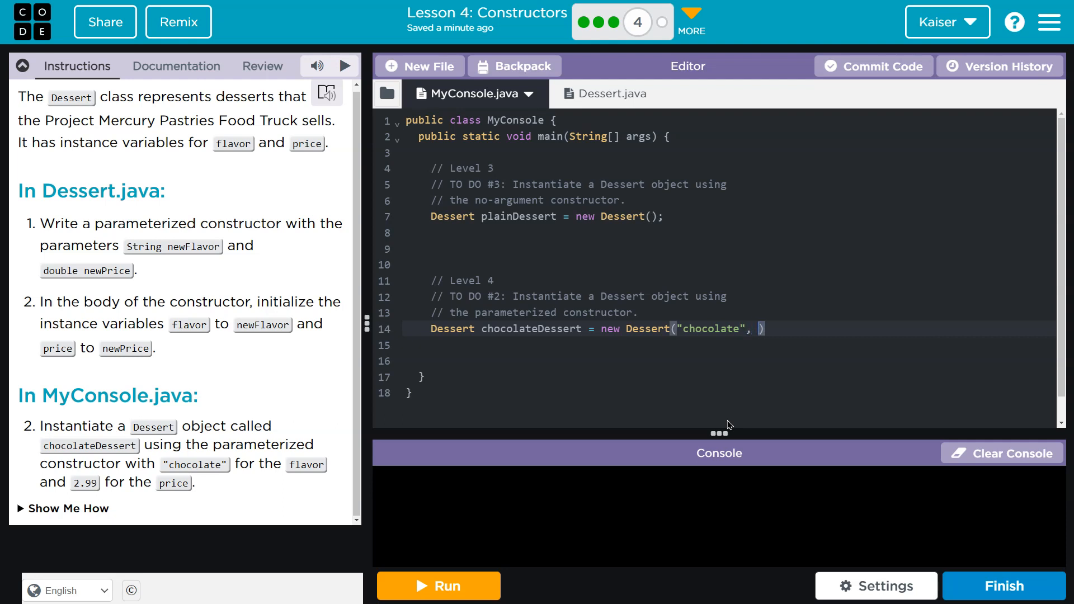
{"action": "type", "text": "2.99"}
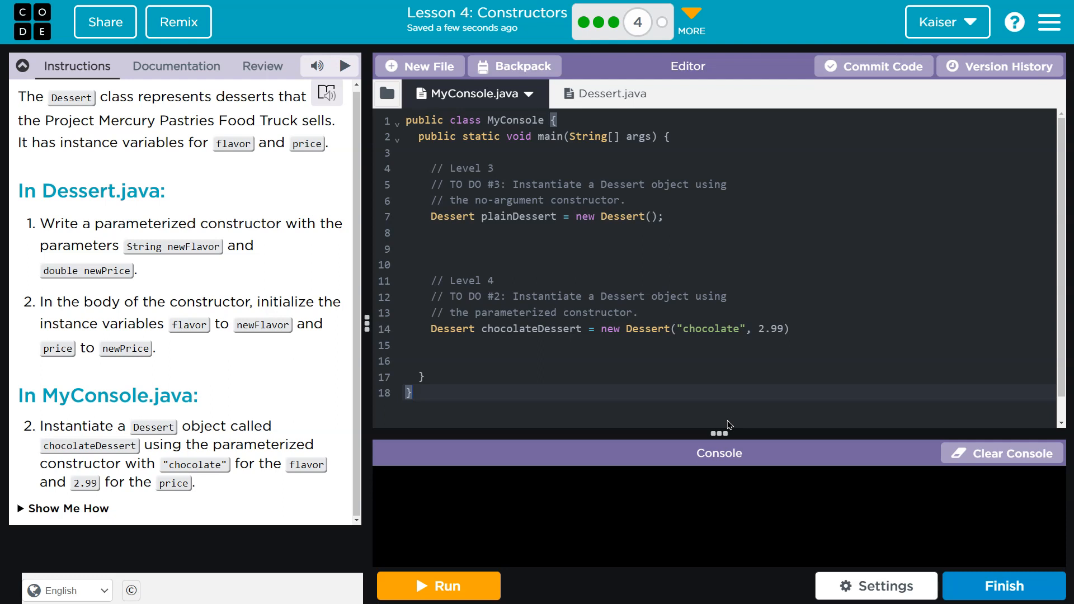
{"action": "type", "text": ";"}
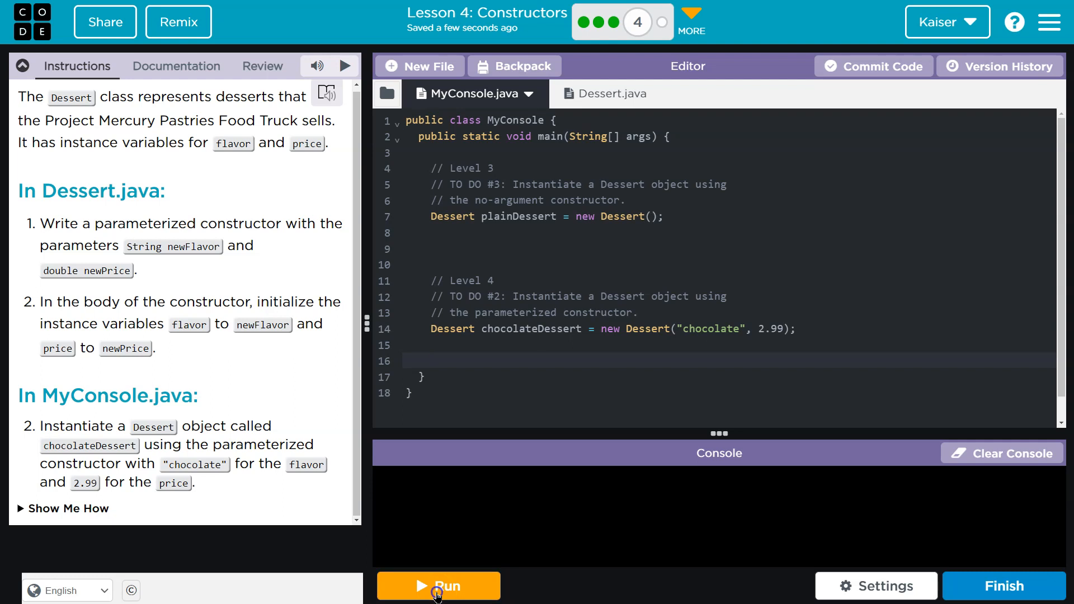
{"action": "left_click", "coordinate": [437, 601]}
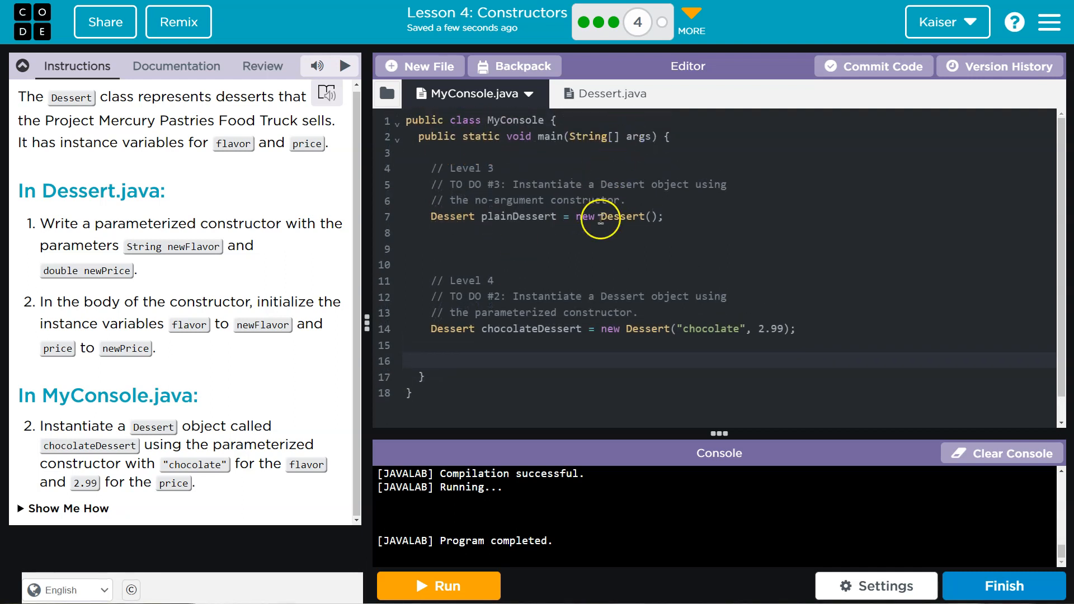
{"action": "left_click", "coordinate": [611, 94]}
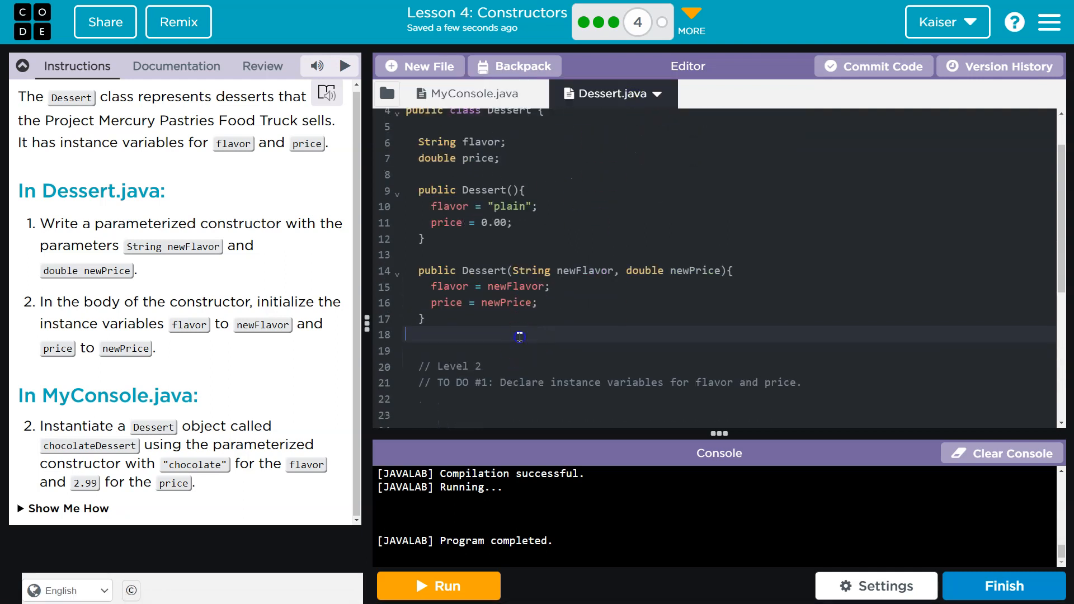
Step: Add public void hello() to Dessert that prints flavor with System.out.println
{"action": "key", "text": "Enter"}
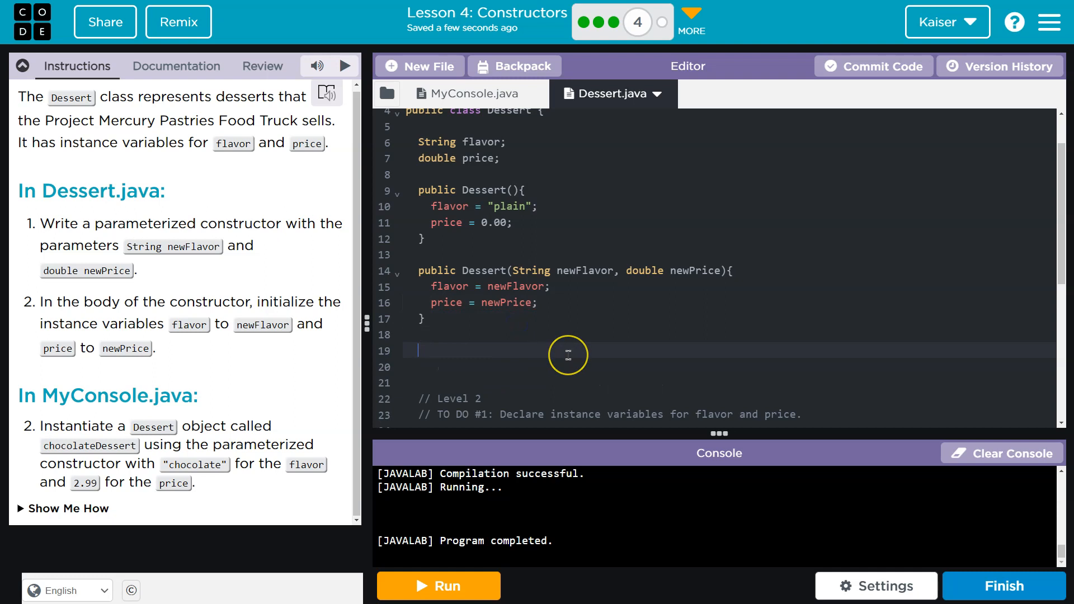
{"action": "type", "text": "public voi"}
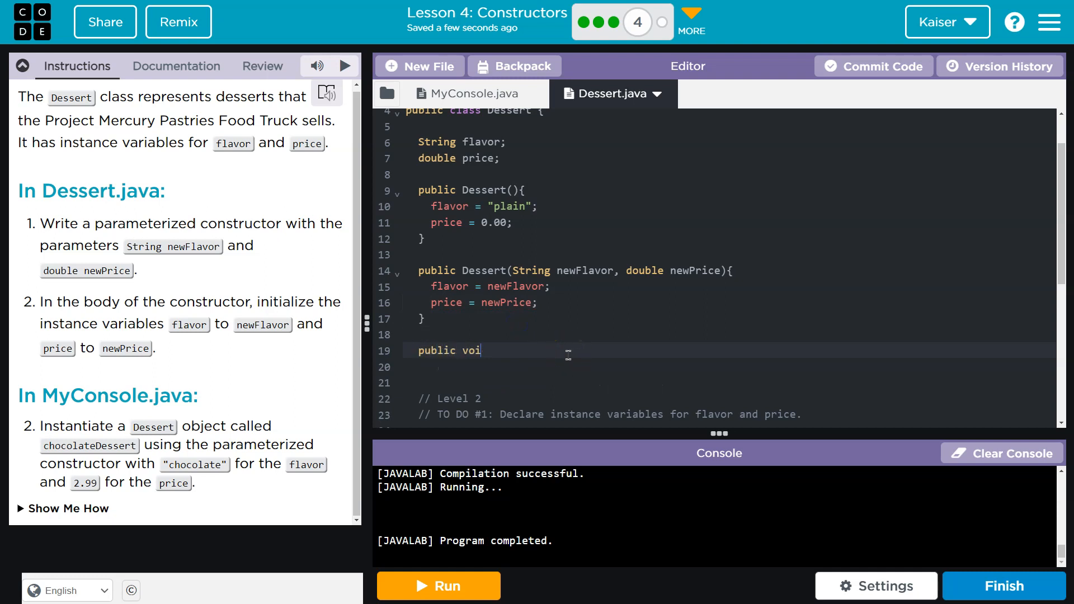
{"action": "type", "text": "d hello(){}"}
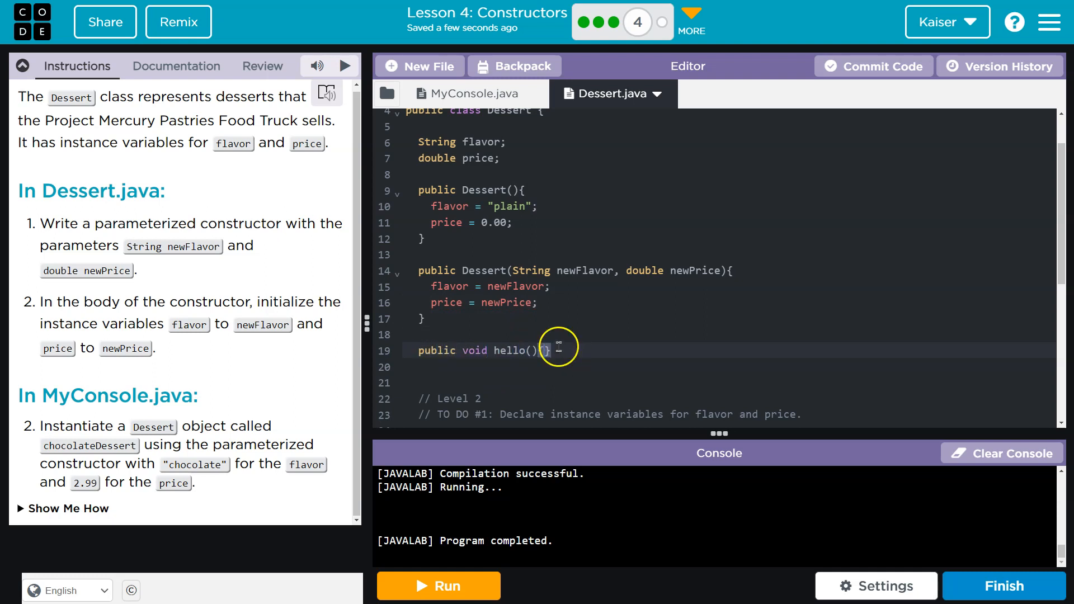
{"action": "type", "text": "System.out.println()"}
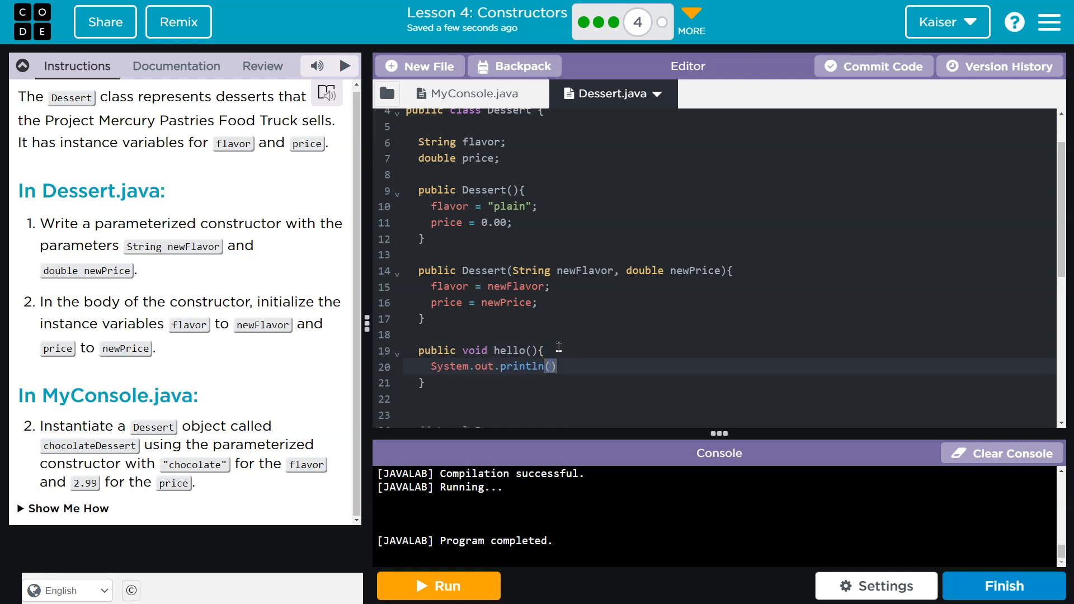
{"action": "type", "text": "flavor"}
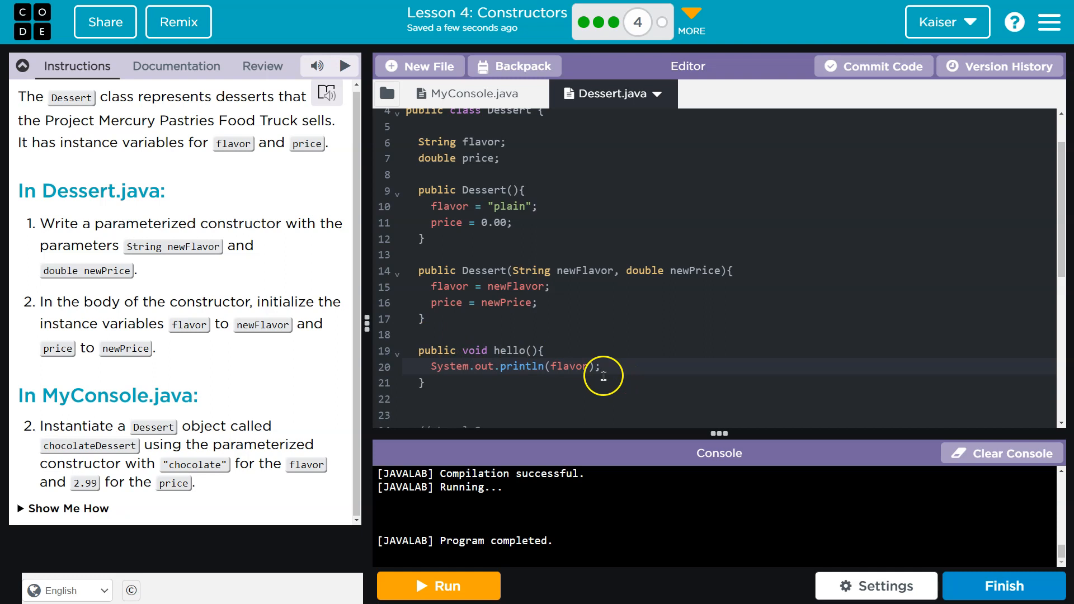
{"action": "left_click", "coordinate": [472, 94]}
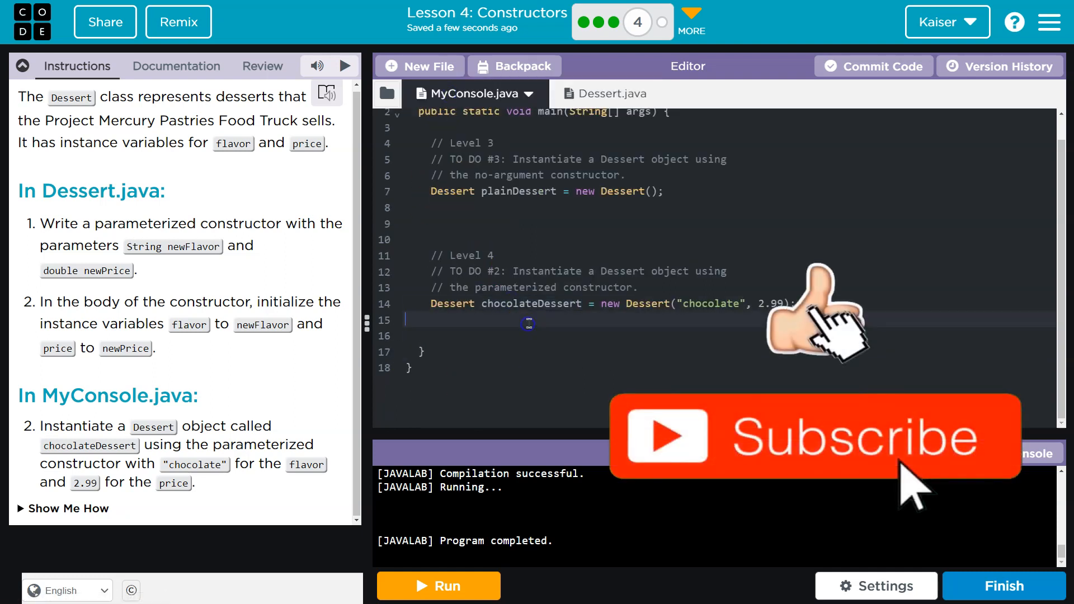
Step: Call chocolateDessert.hello() in MyConsole and run it so the console prints chocolate
{"action": "type", "text": "chocolateDessert.helklo();"}
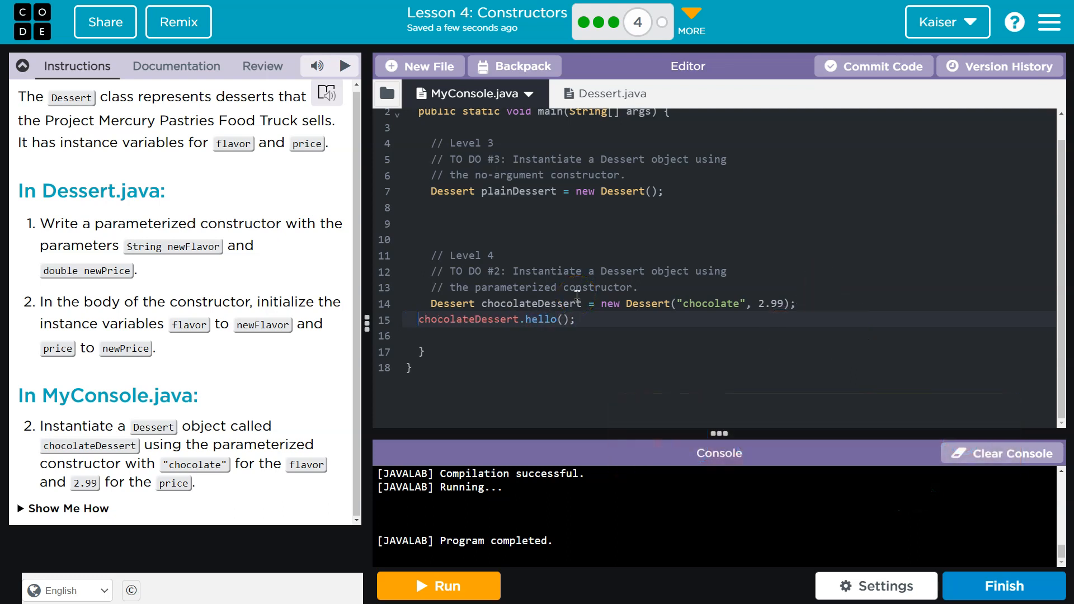
{"action": "left_click", "coordinate": [439, 586]}
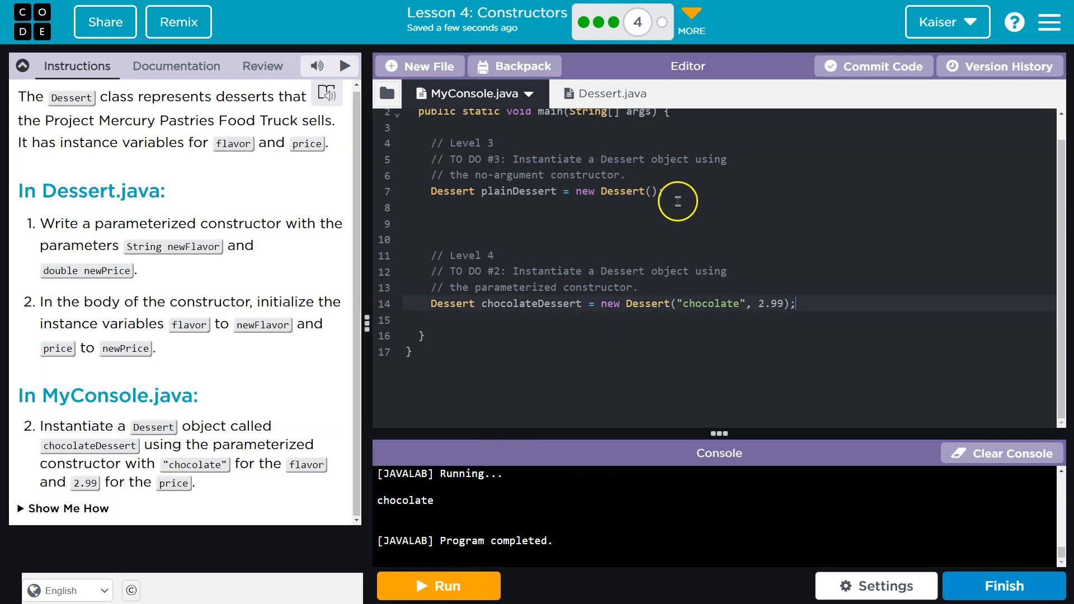
{"action": "left_click", "coordinate": [611, 94]}
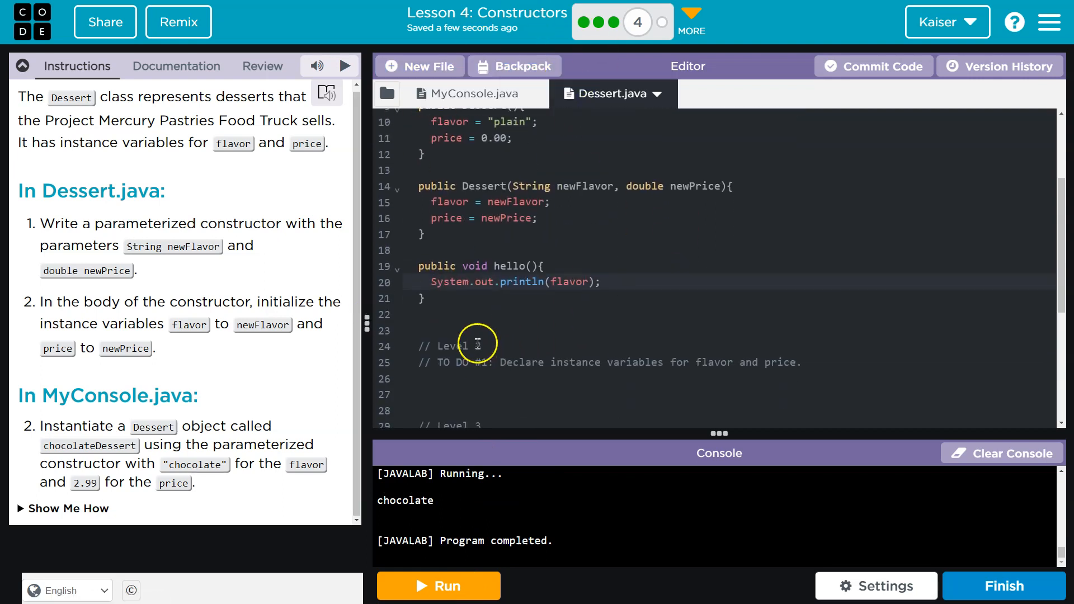